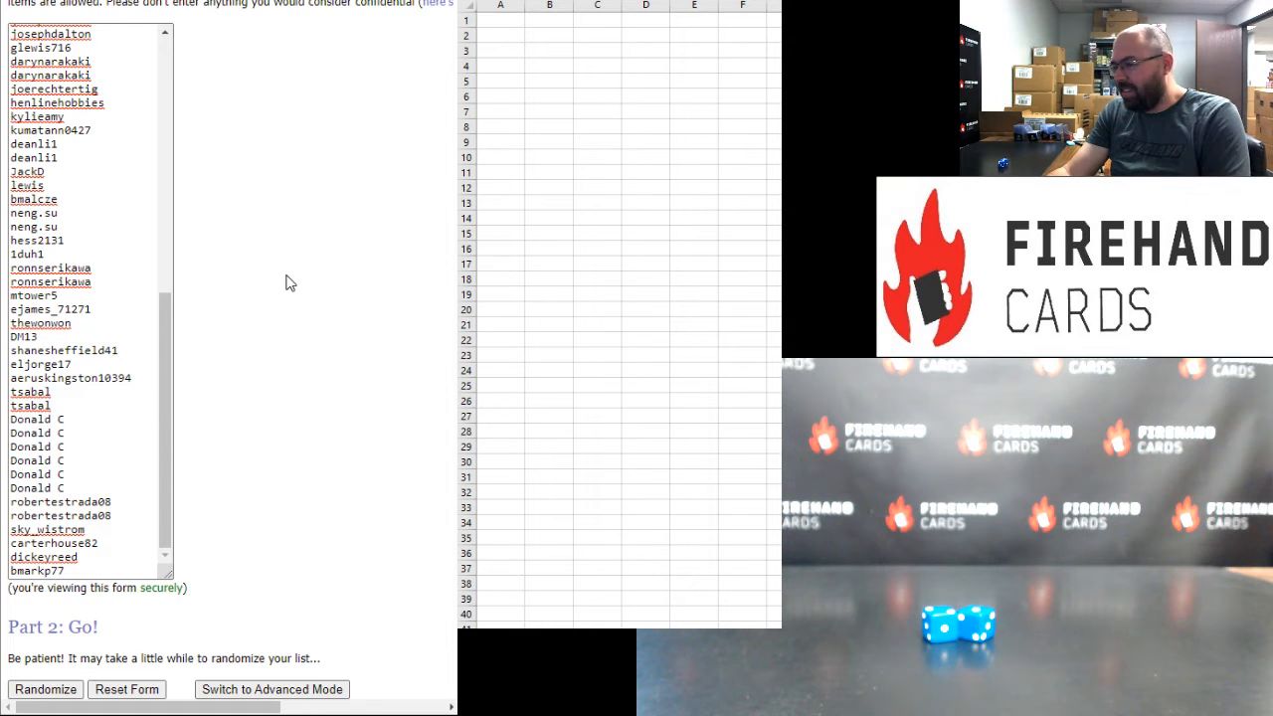
mouse_move(171, 405)
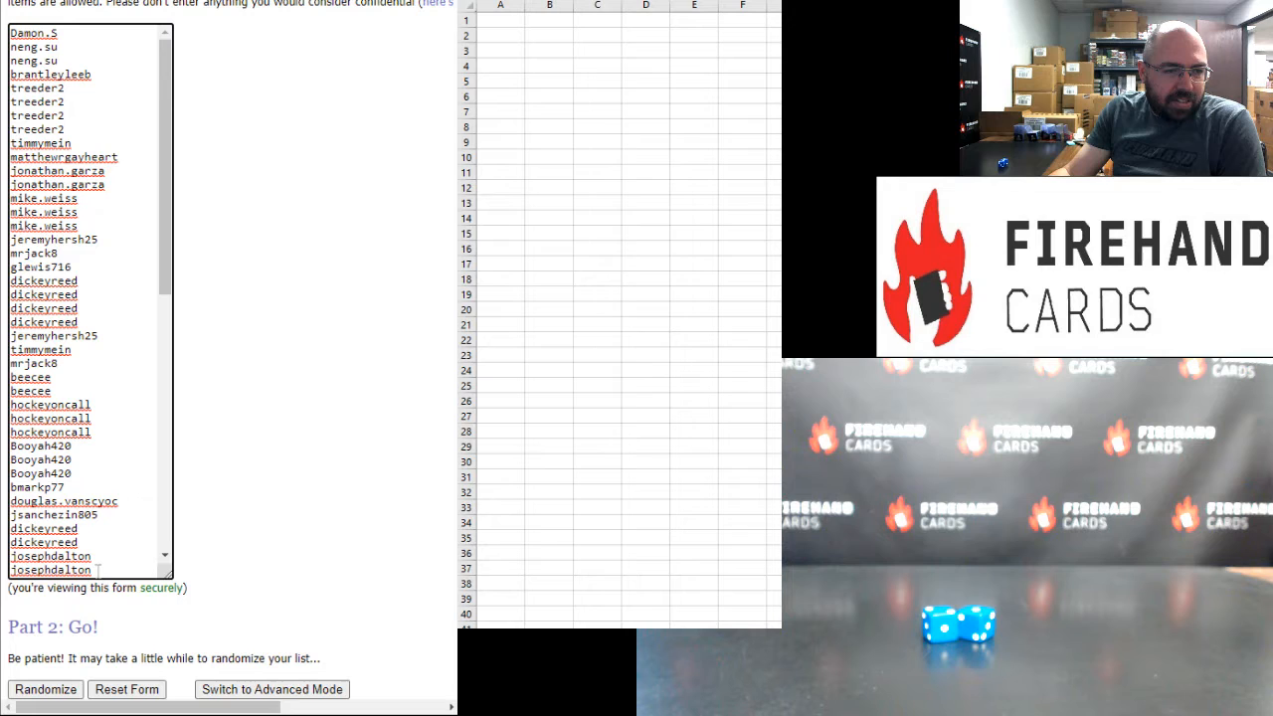
mouse_move(338, 374)
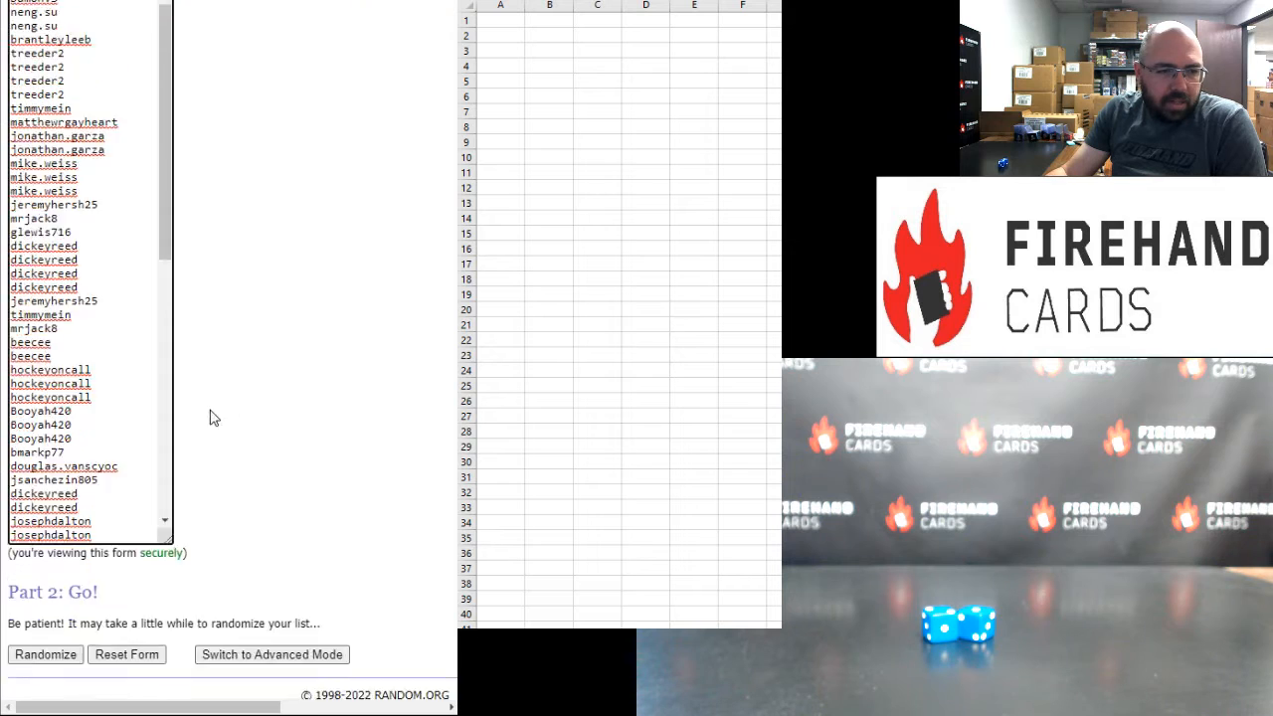
Step: Randomize the 80 participant names three times and mark entries 1–40 of the result
scroll(down, 3)
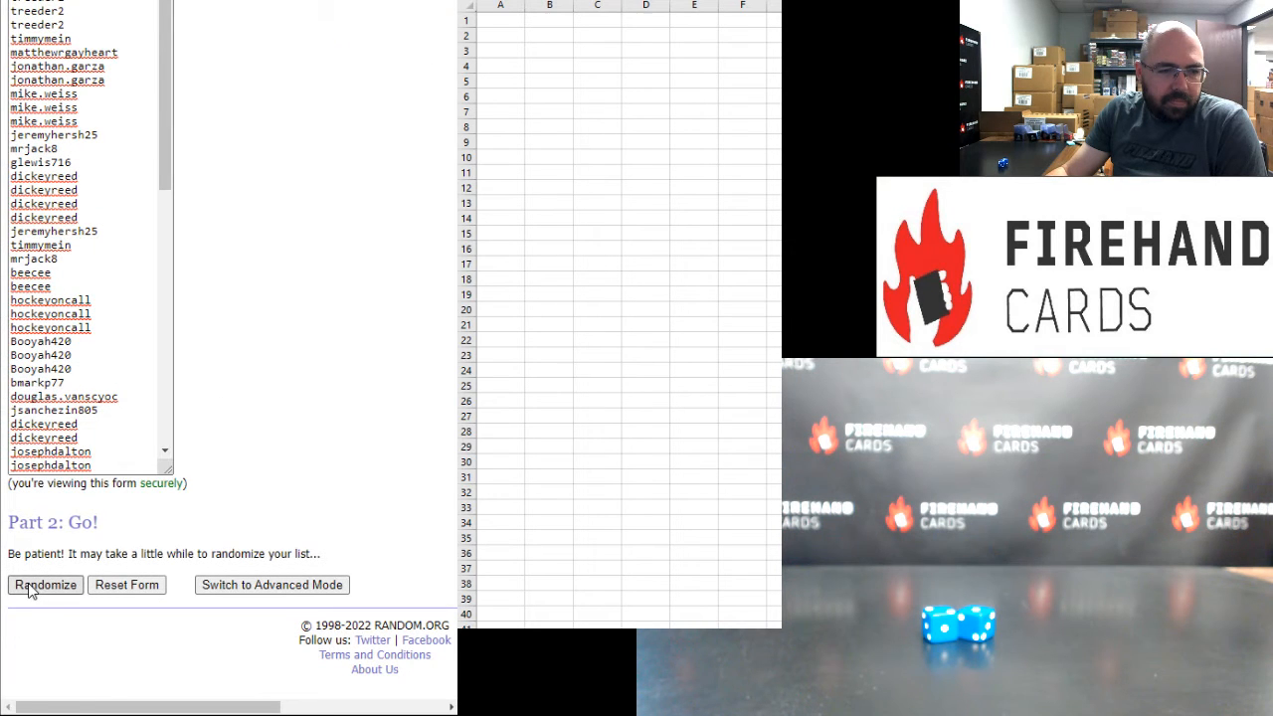
click(44, 585)
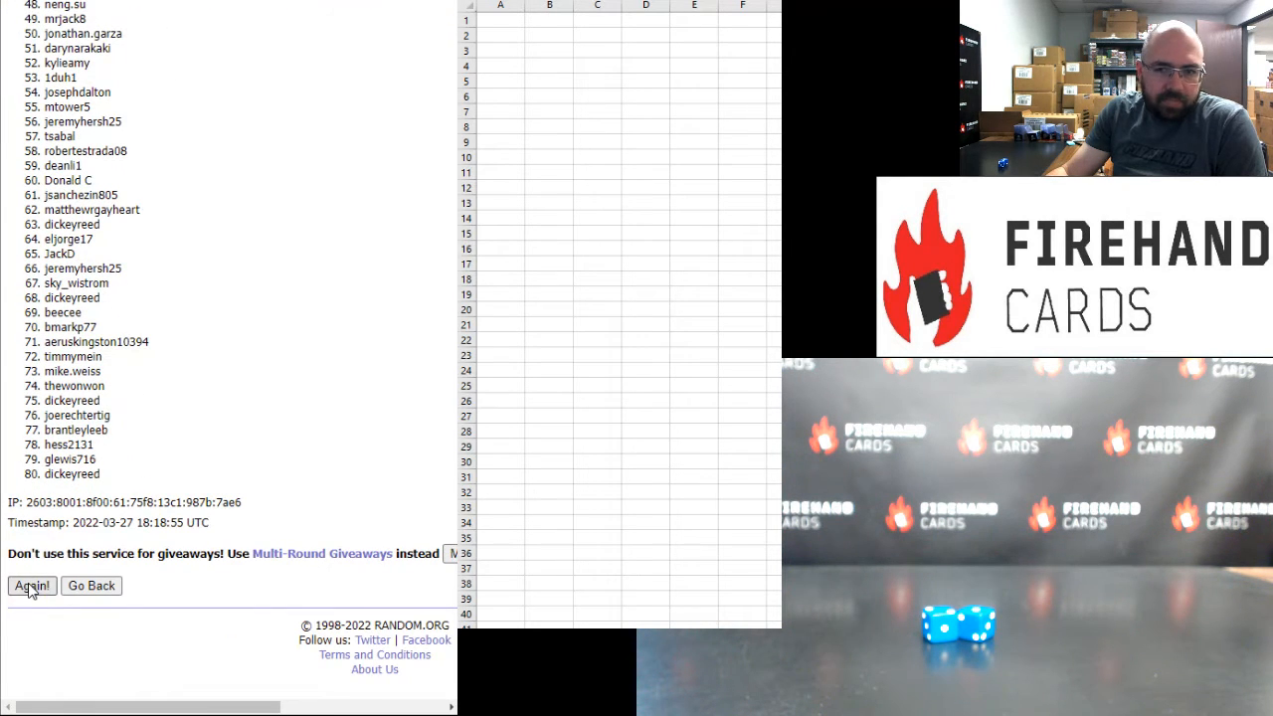
click(32, 584)
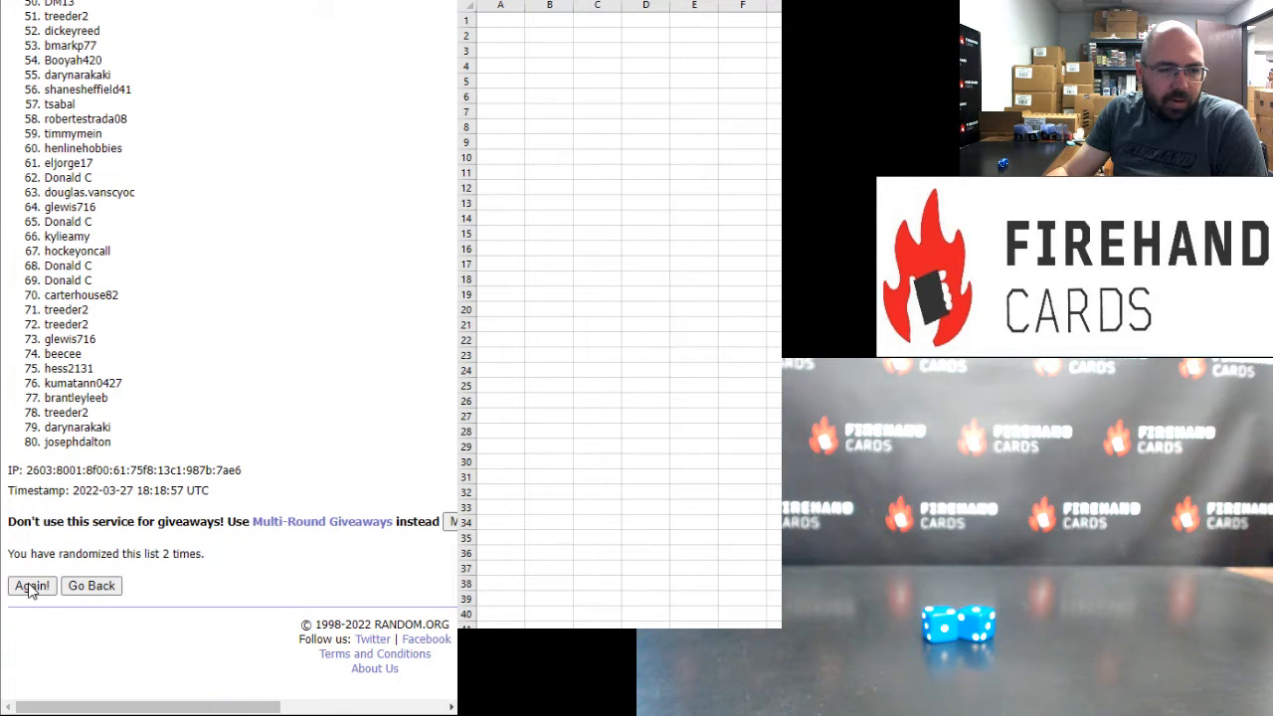
click(32, 585)
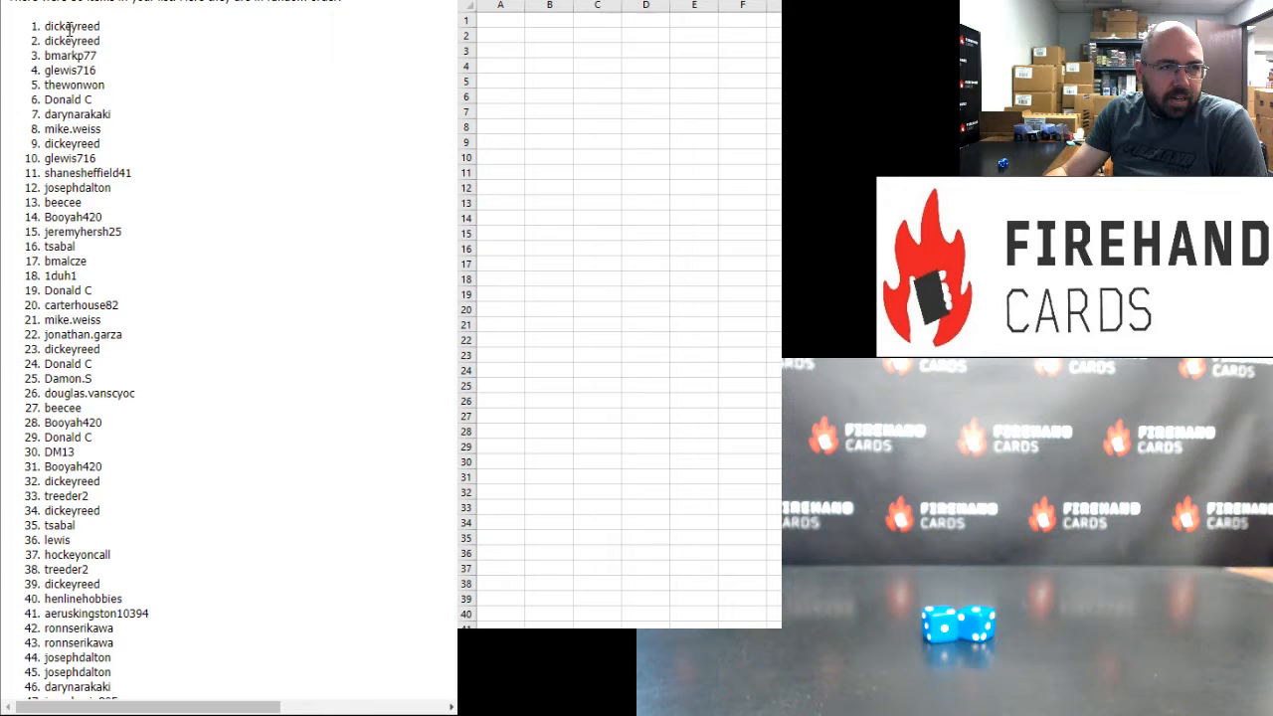
drag(72, 26, 71, 84)
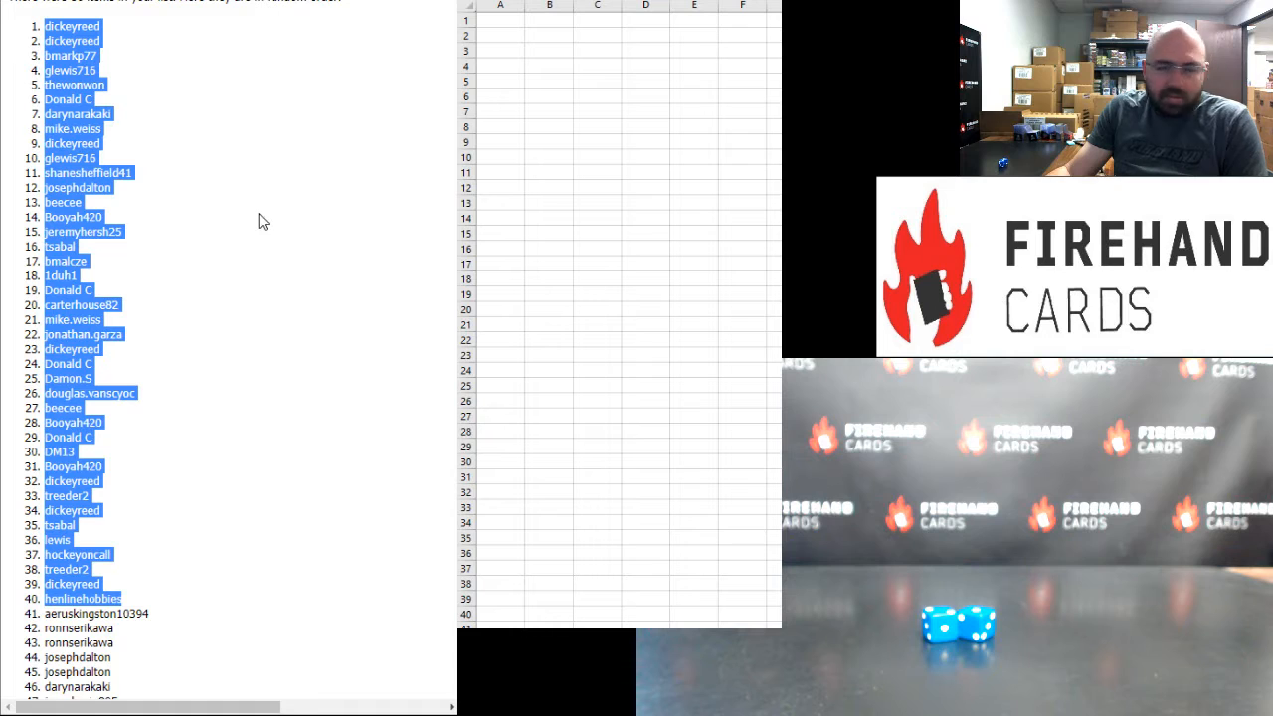
Step: Paste the first 40 randomized names into column A starting at A1
click(501, 20)
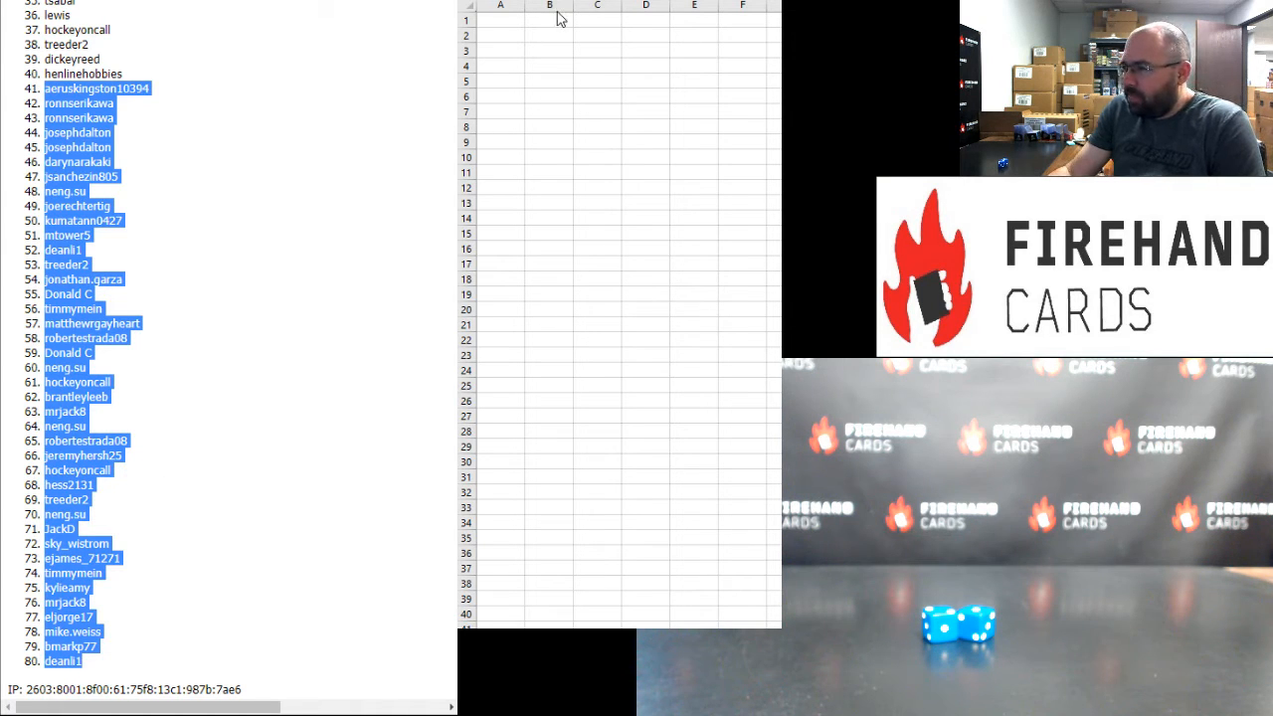
click(501, 20)
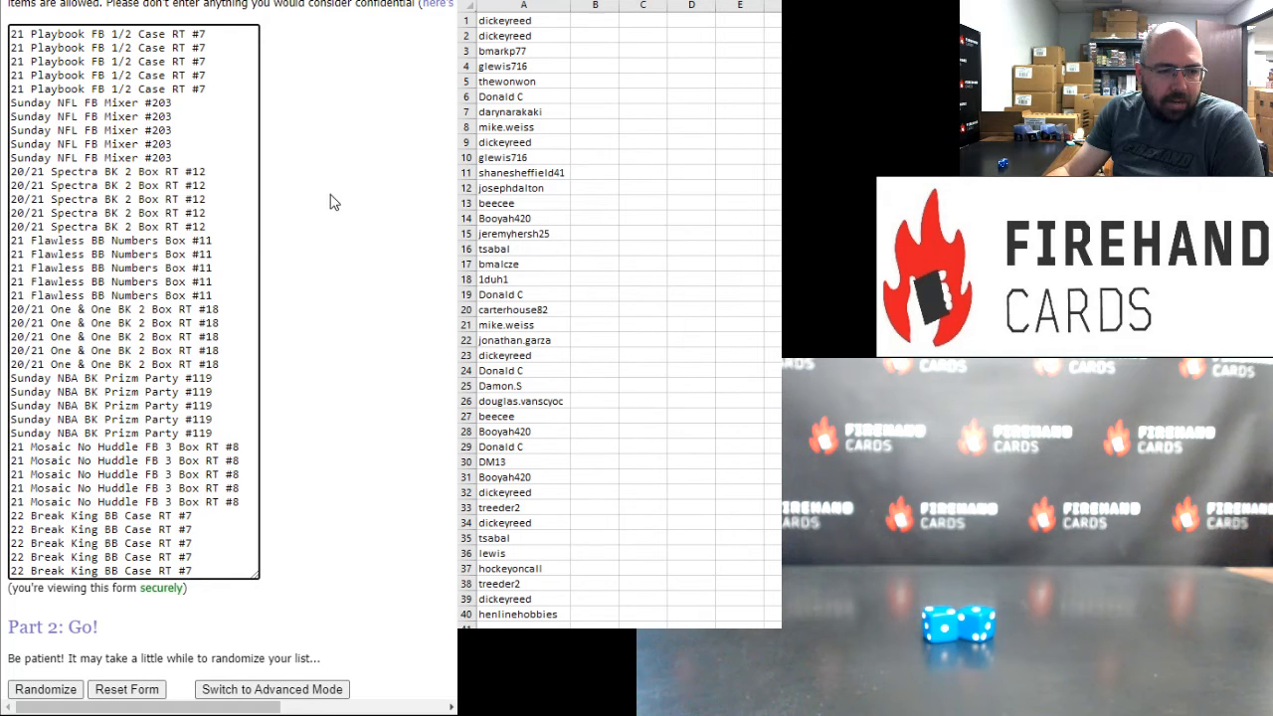
Step: Shuffle the 40 break spots into a random numbered order
scroll(down, 3)
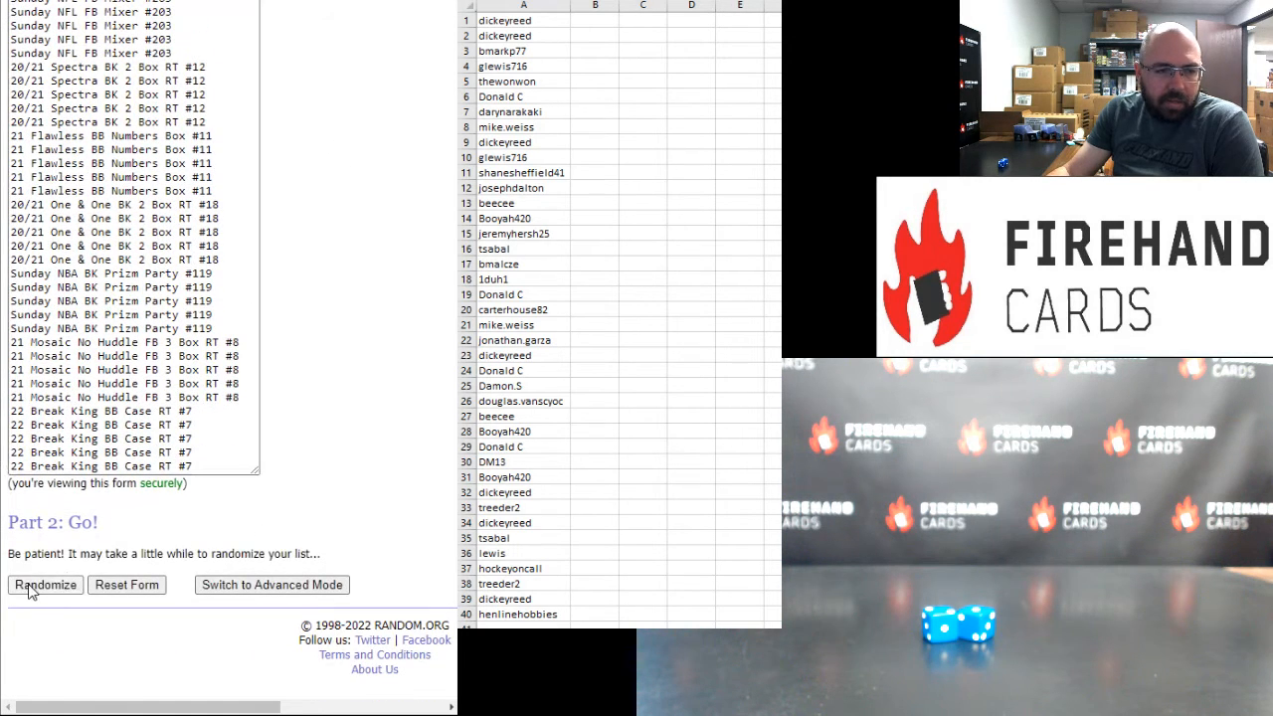
click(44, 584)
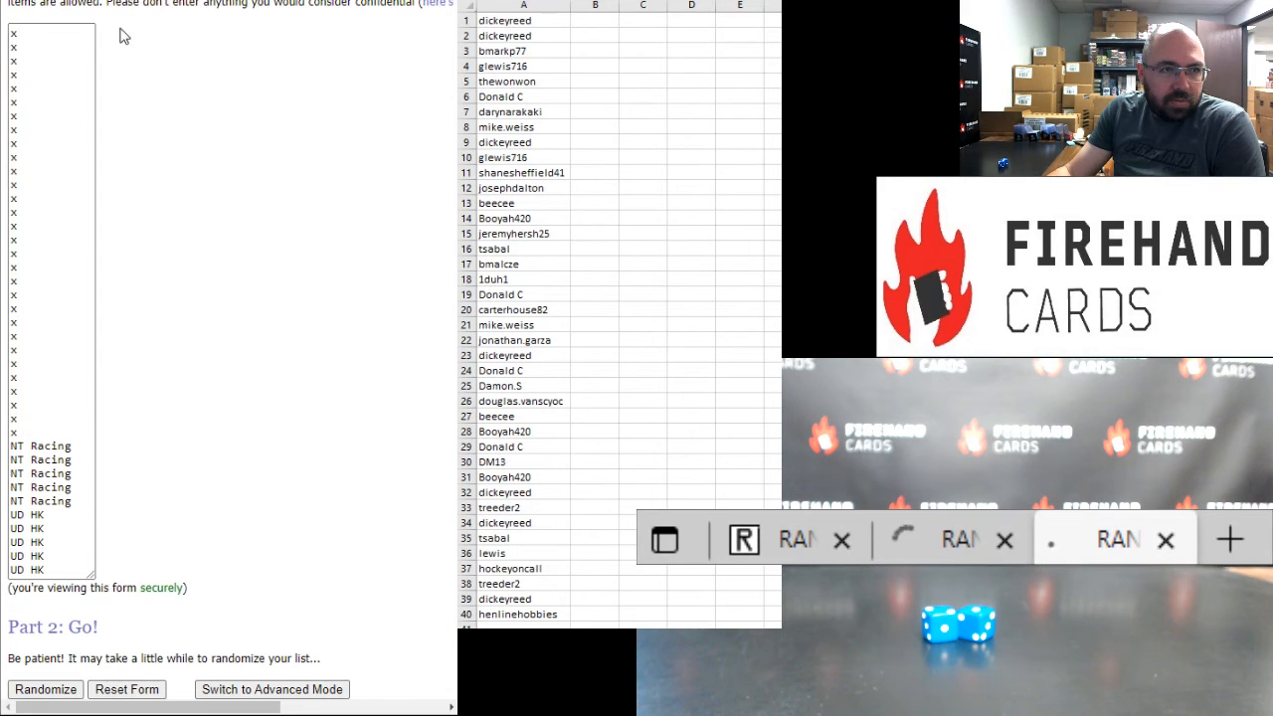
click(44, 688)
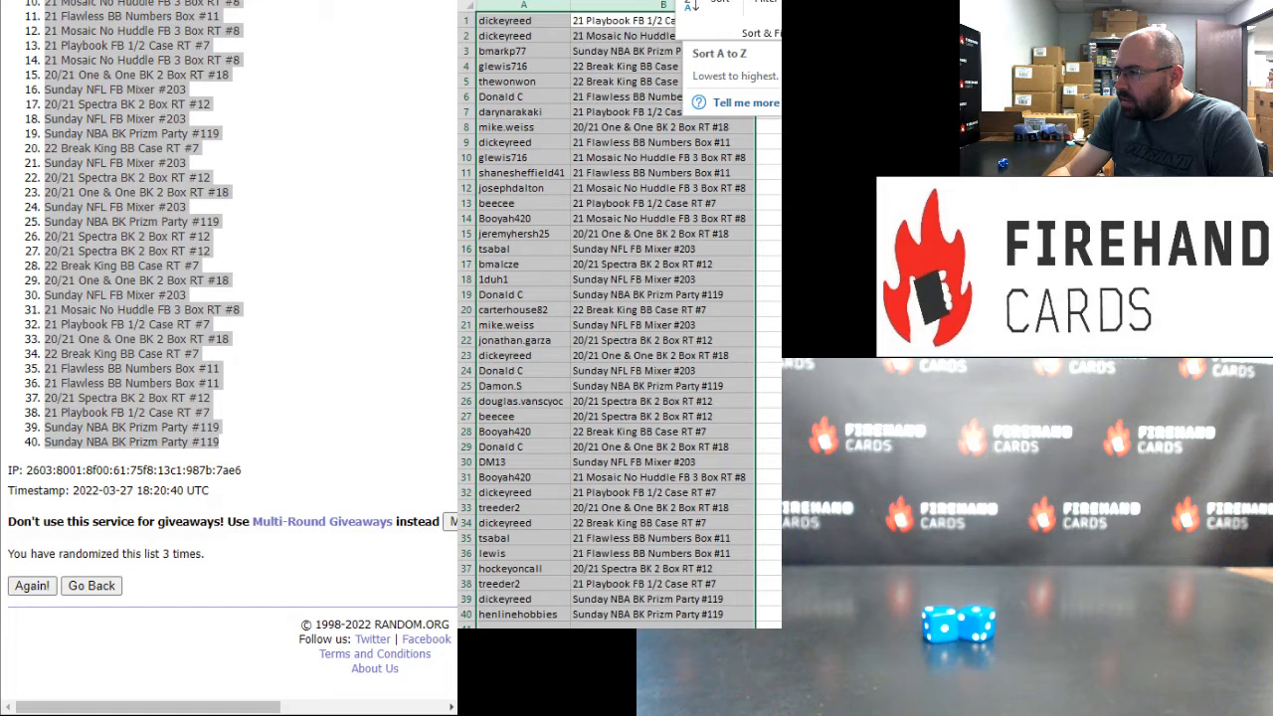
Step: Sort the 40 name–spot pairs A to Z by break spot and review the One & One, Flawless and first Mosaic holders
click(718, 52)
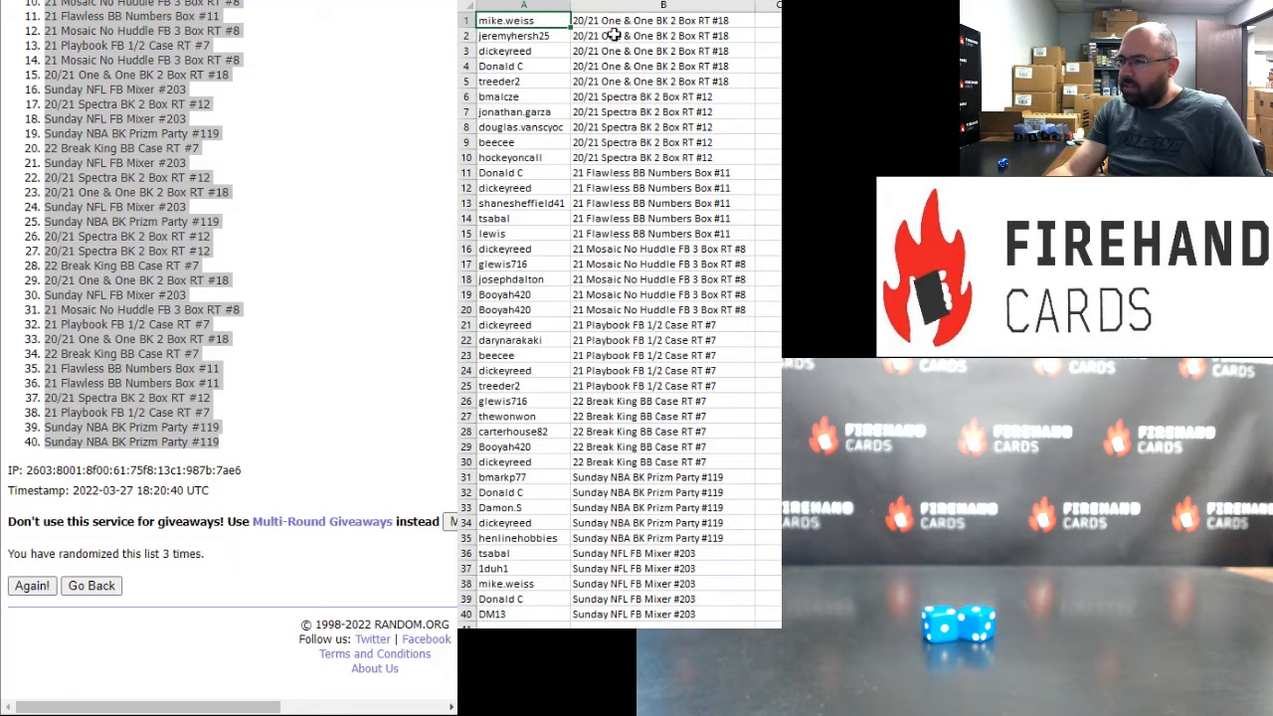
mouse_move(752, 54)
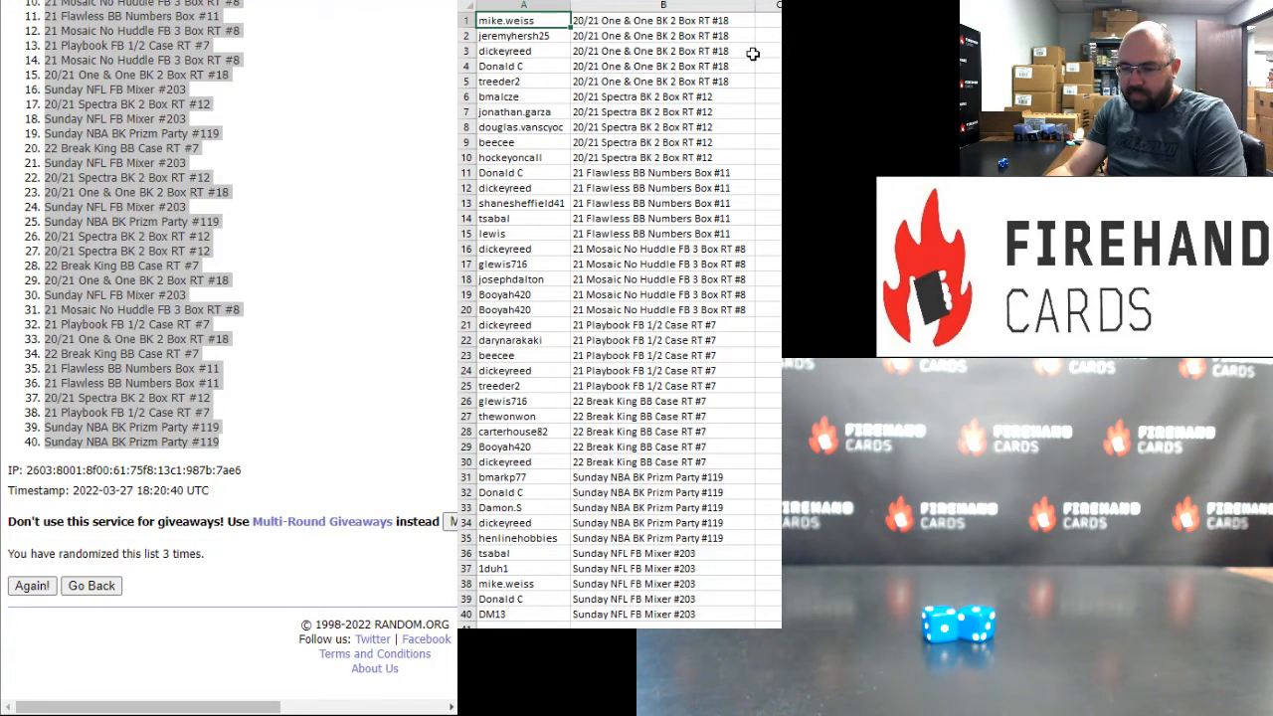
click(521, 65)
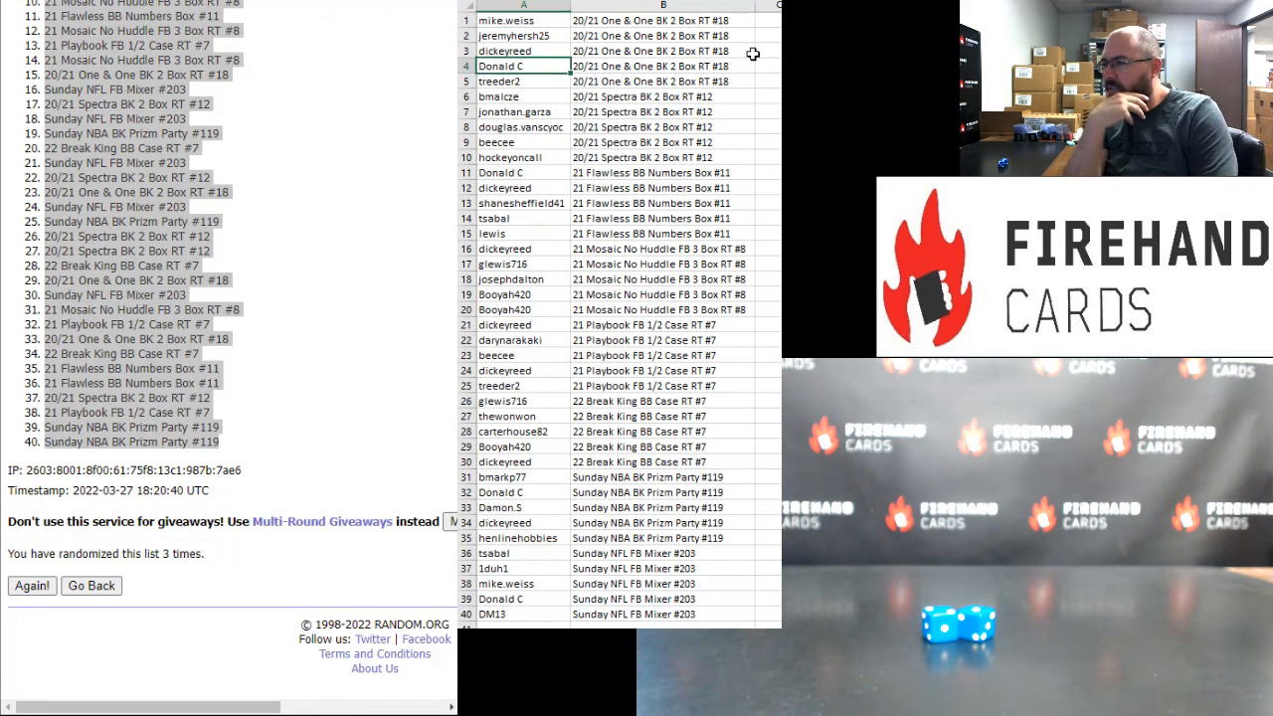
click(521, 80)
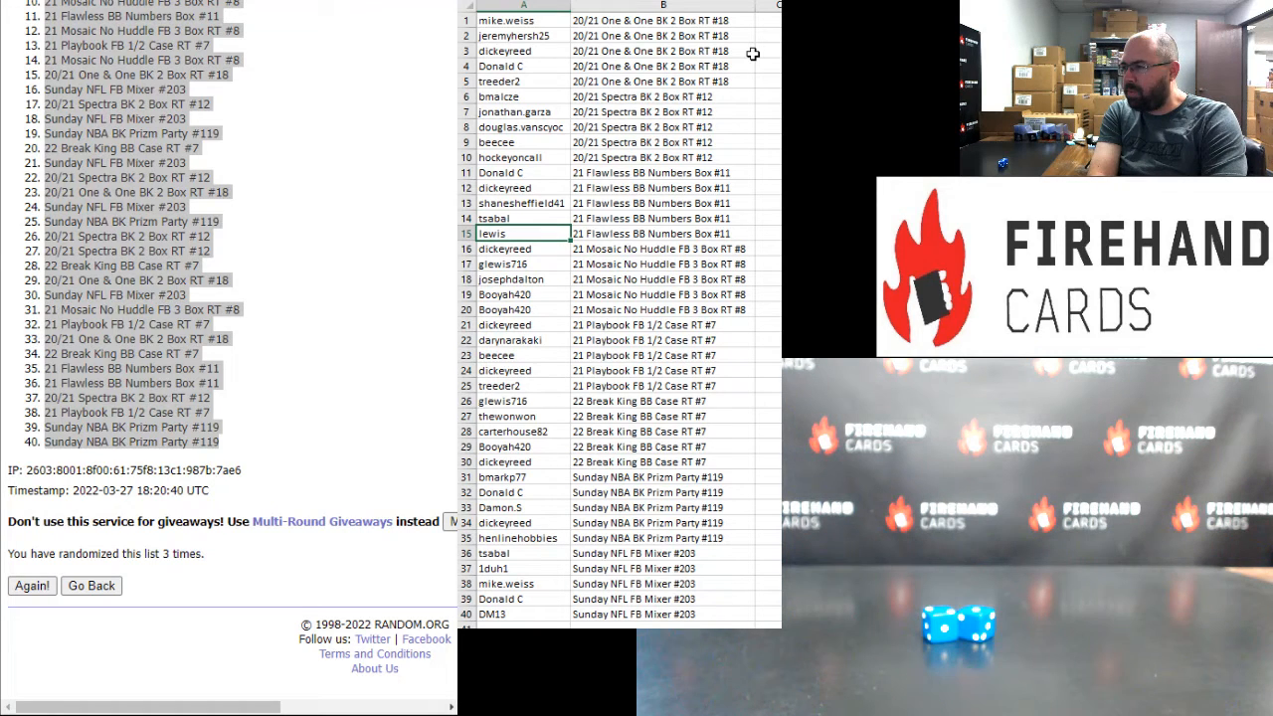
click(521, 249)
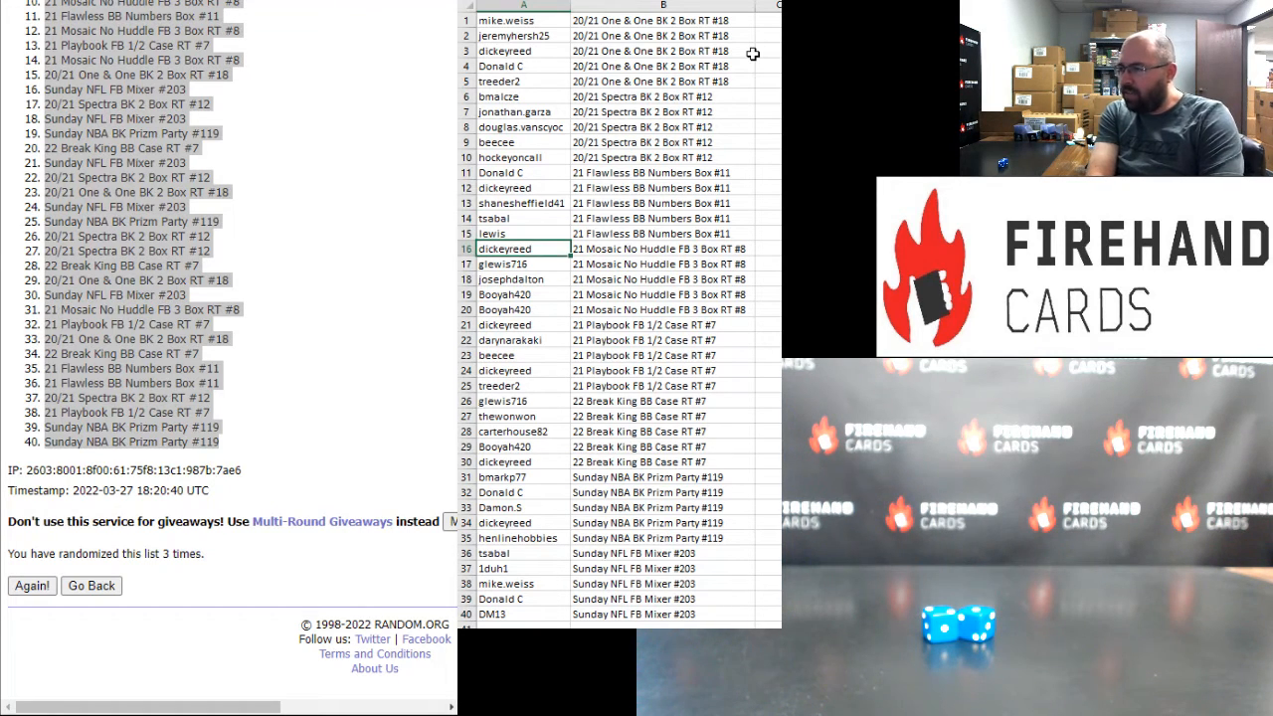
Step: Check the last Mosaic, Break King and NFL Mixer spot holders down the sorted list
click(506, 310)
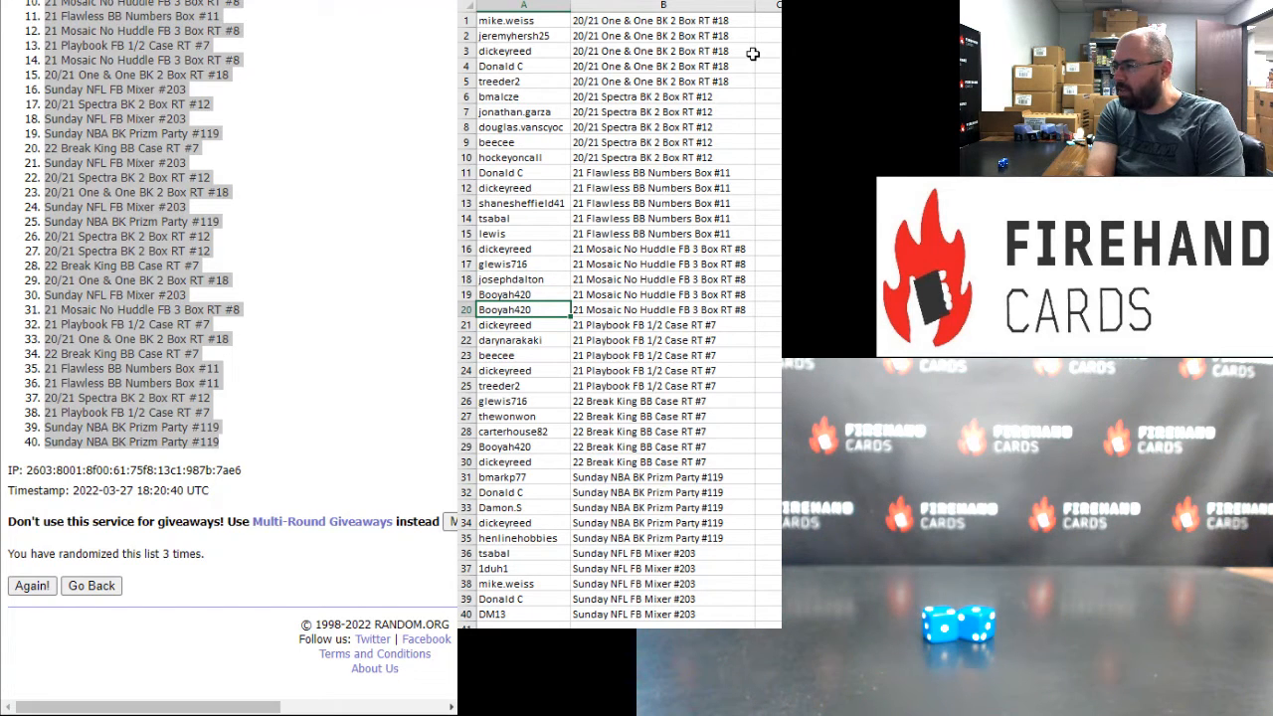
click(521, 324)
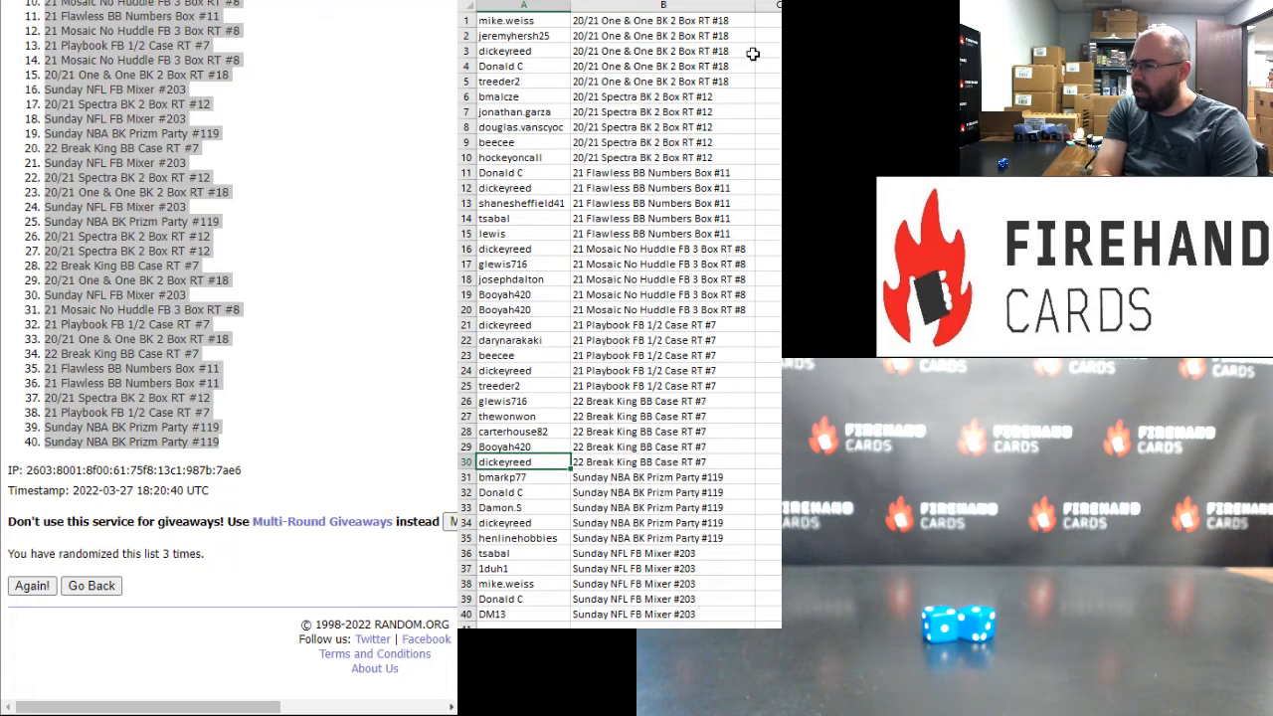
click(523, 537)
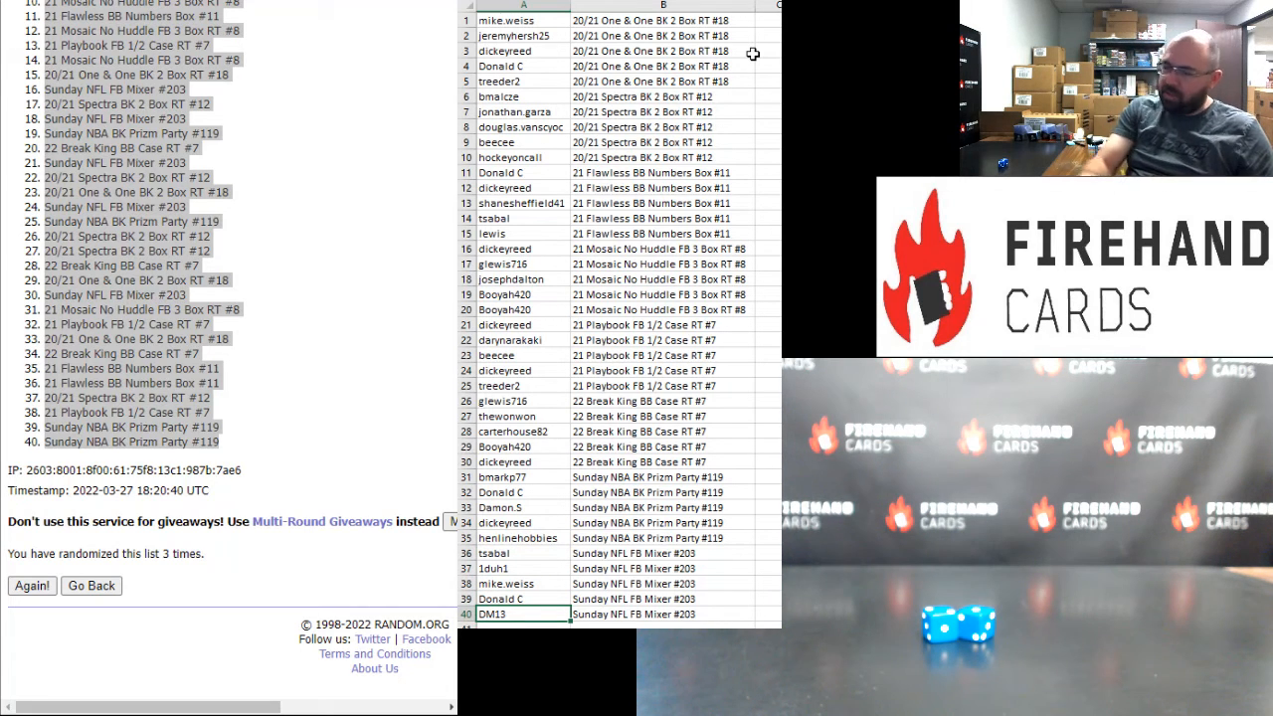
mouse_move(606, 210)
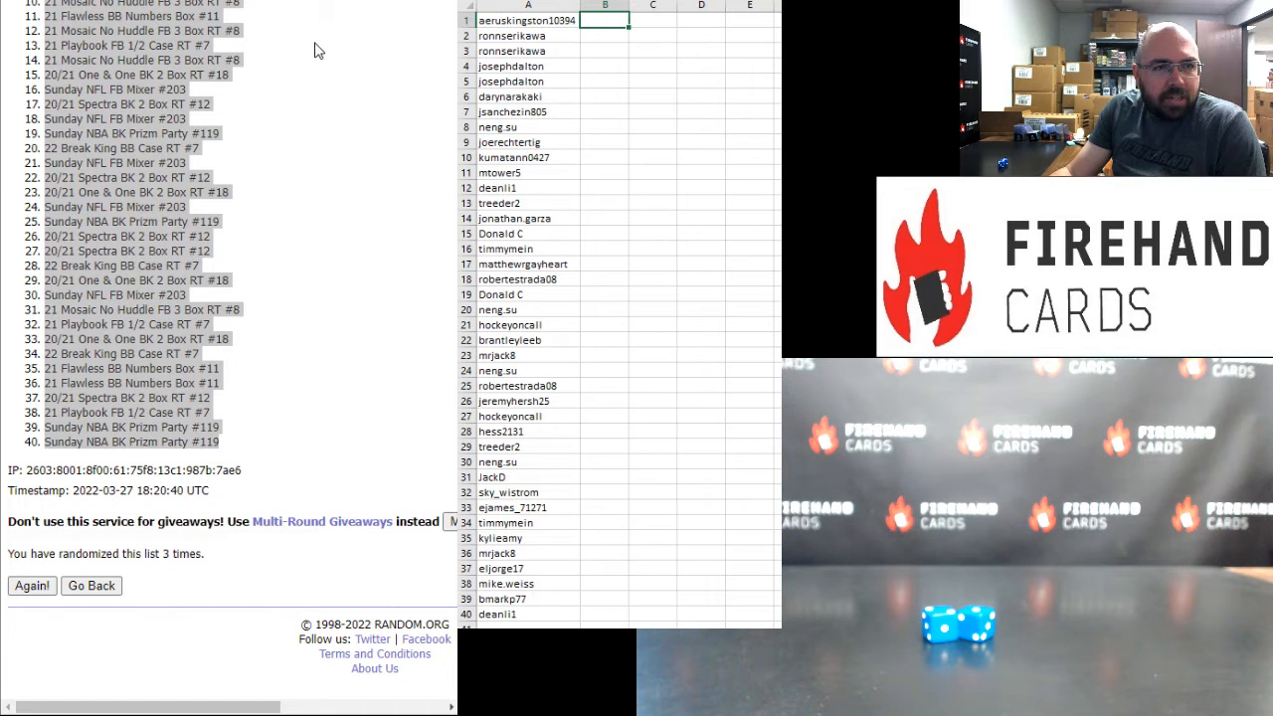
Step: Reshuffle the break spots three times and paste the 40 results into B1 beside the names
click(32, 585)
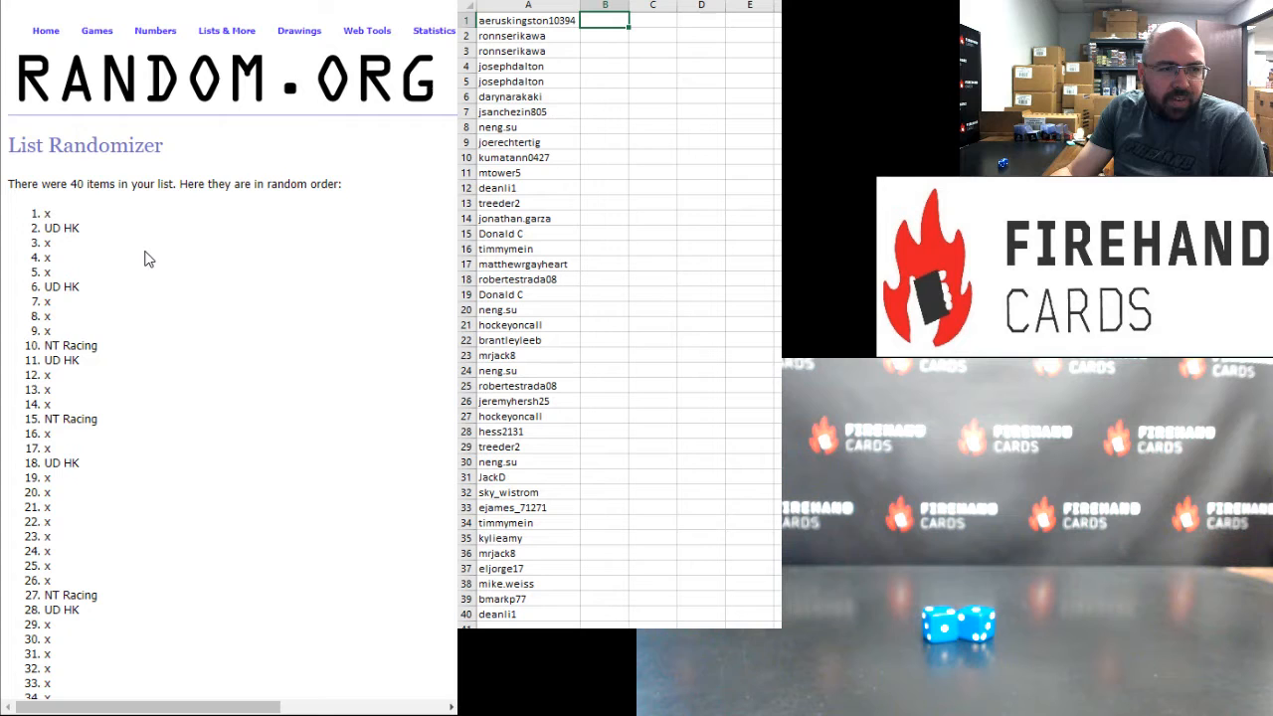
mouse_move(178, 290)
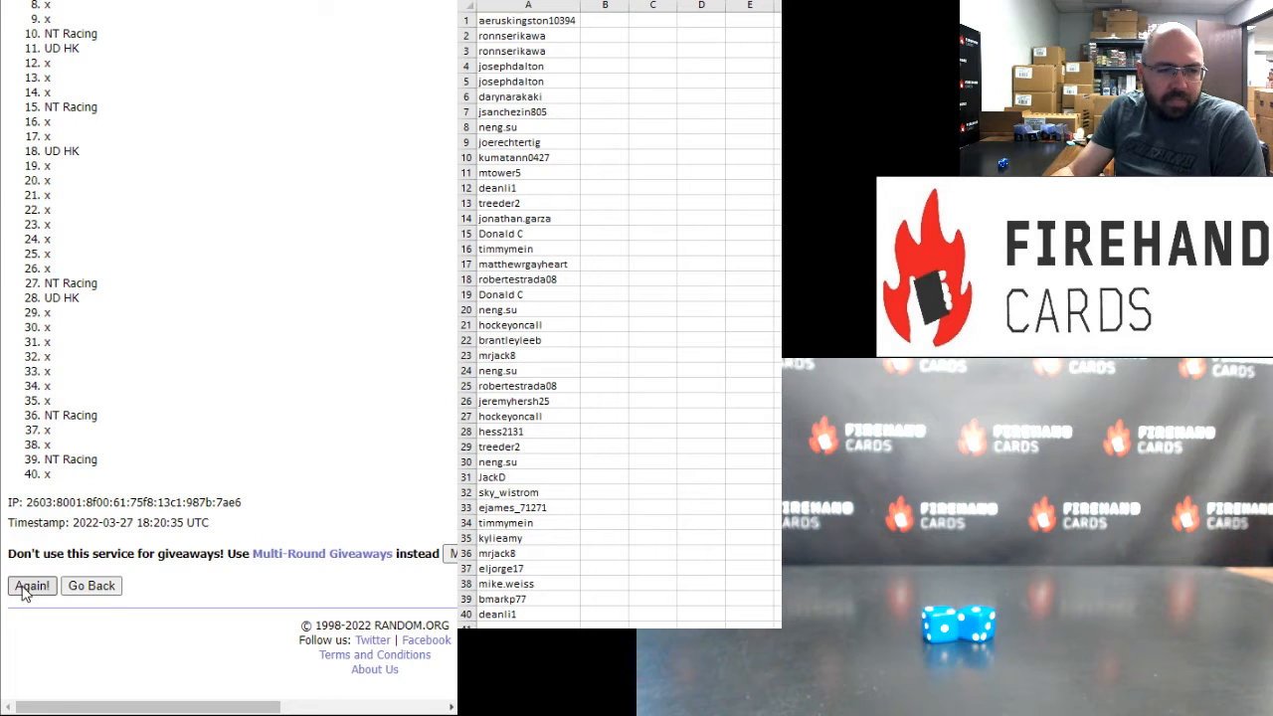
click(32, 585)
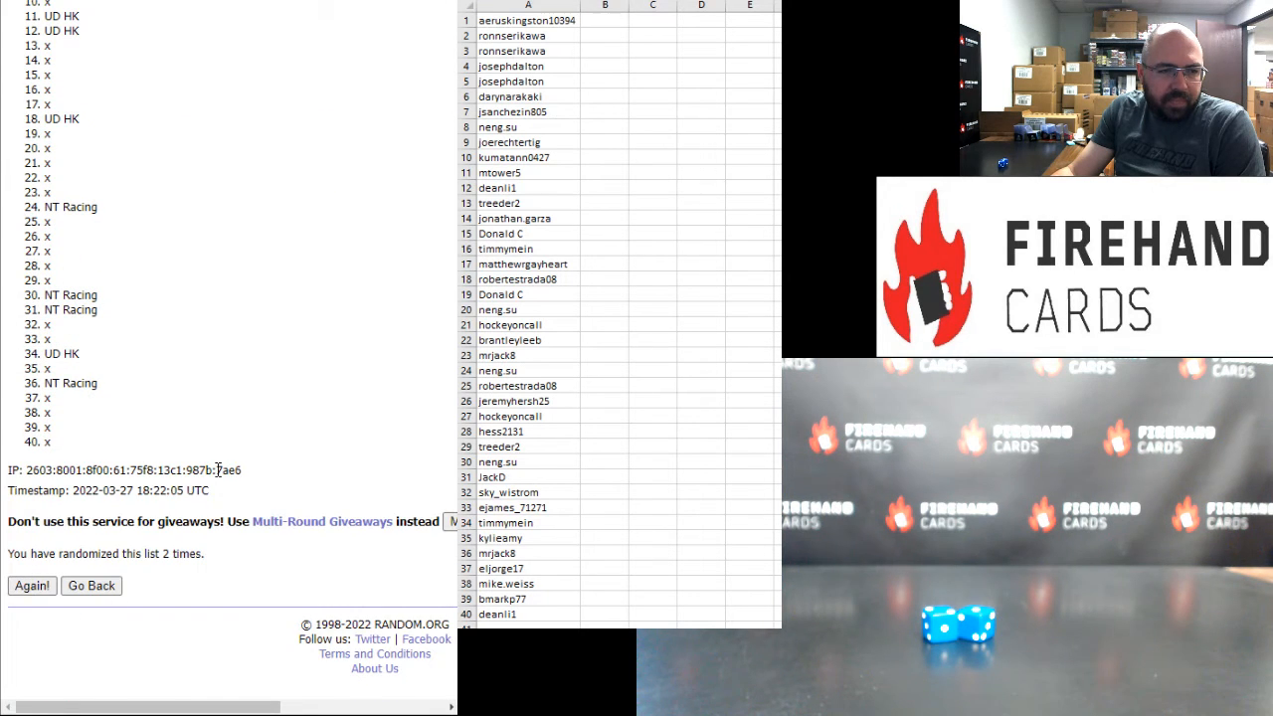
click(31, 585)
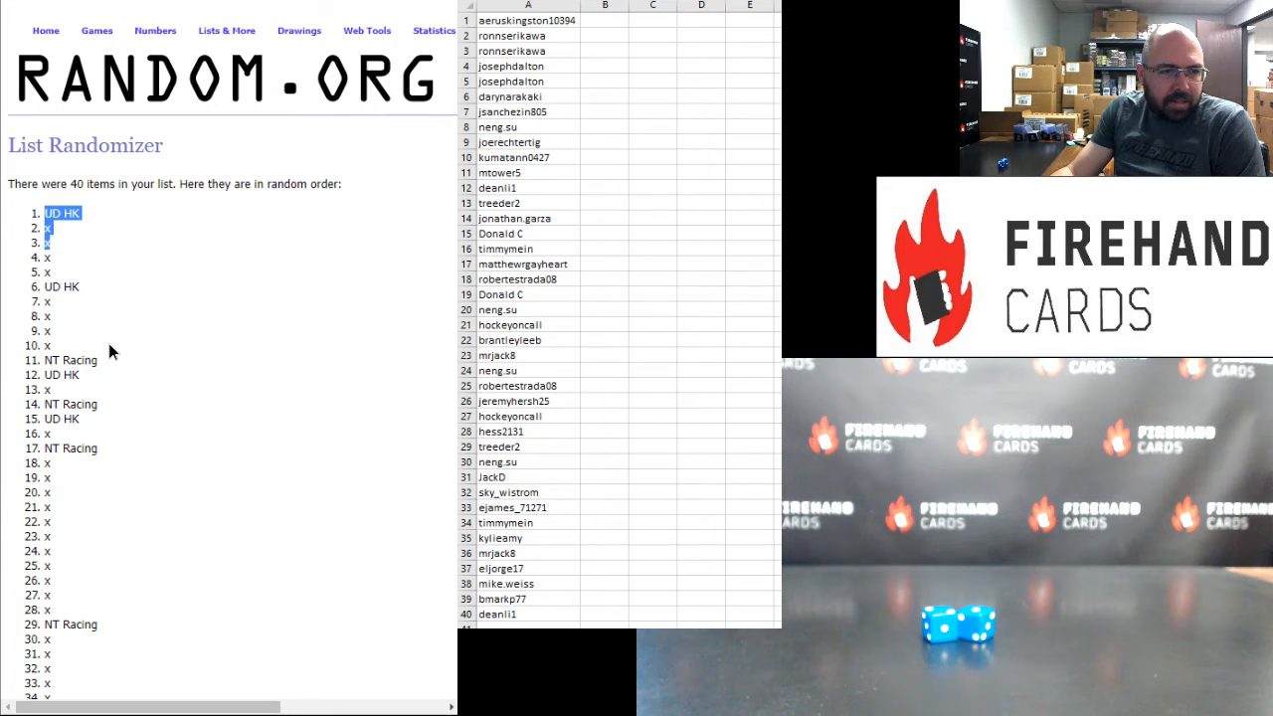
drag(48, 233, 48, 330)
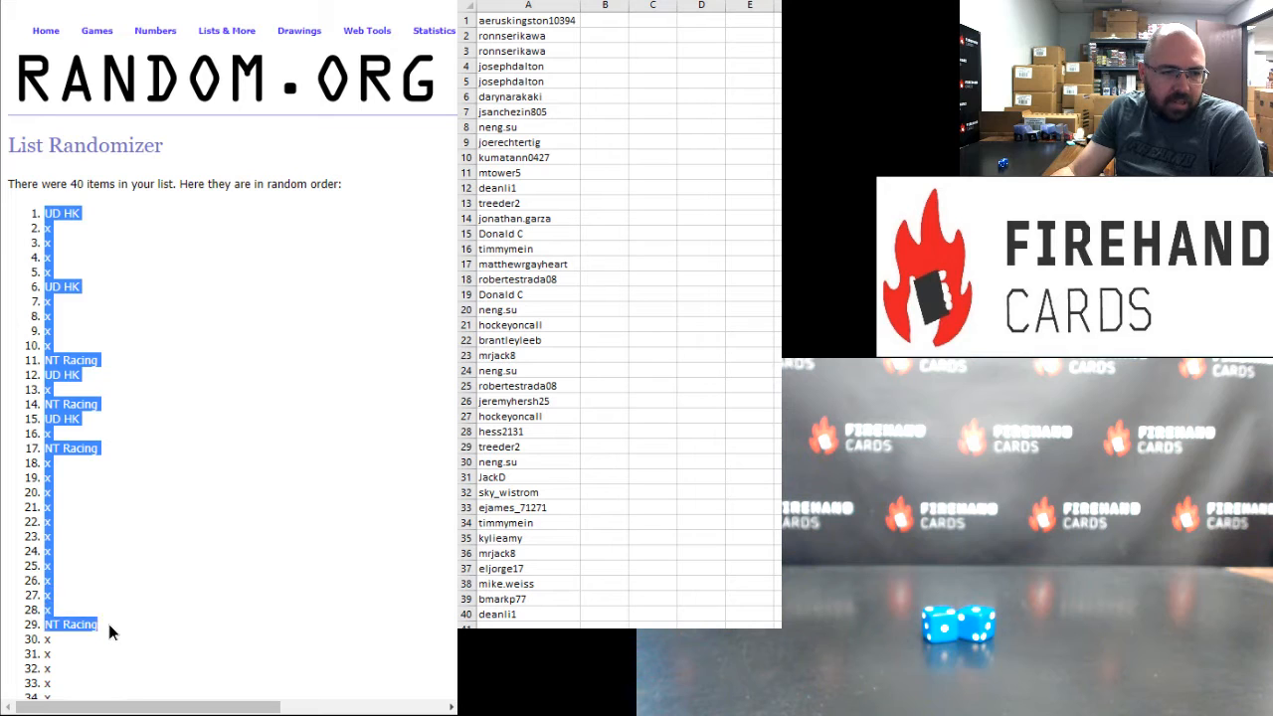
scroll(down, 3)
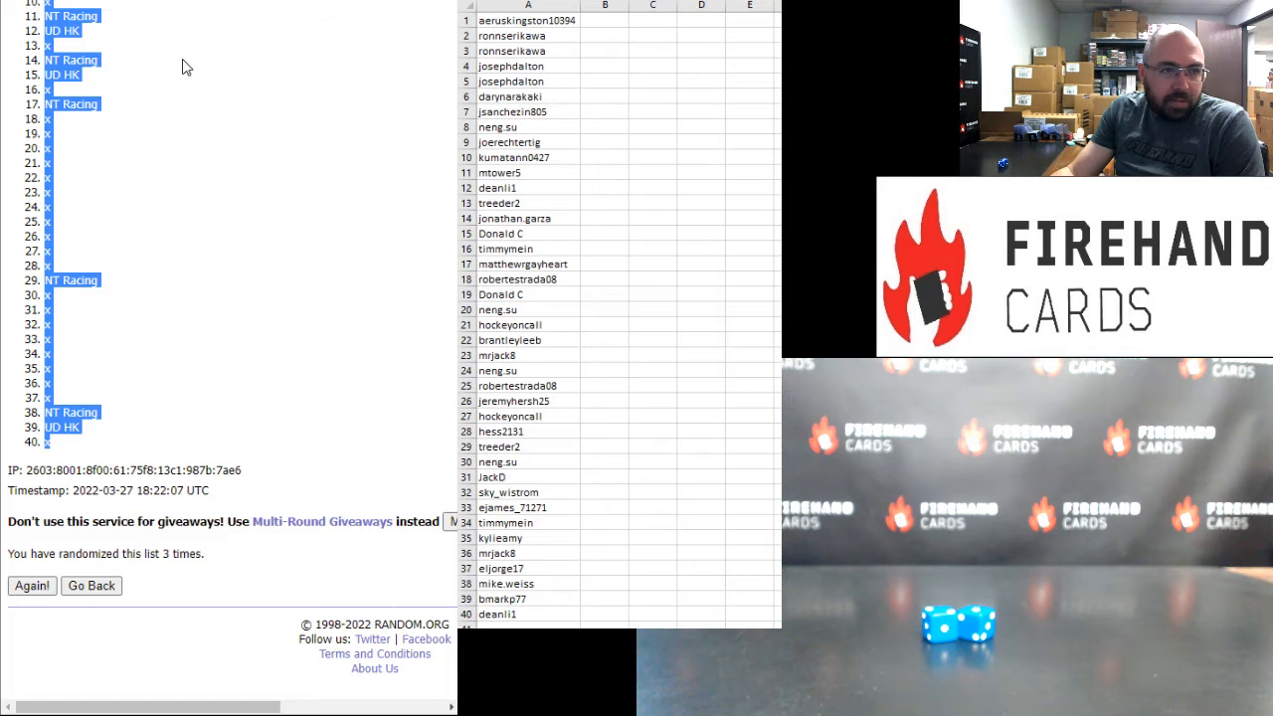
click(605, 20)
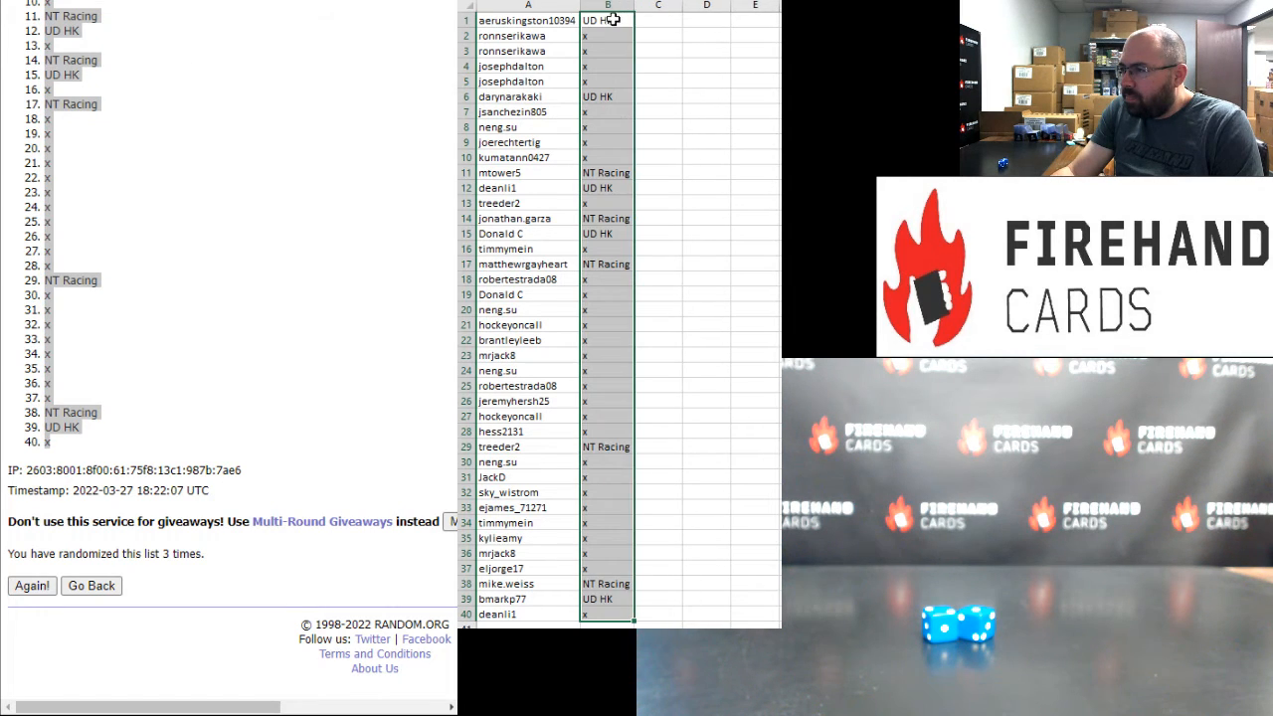
click(528, 20)
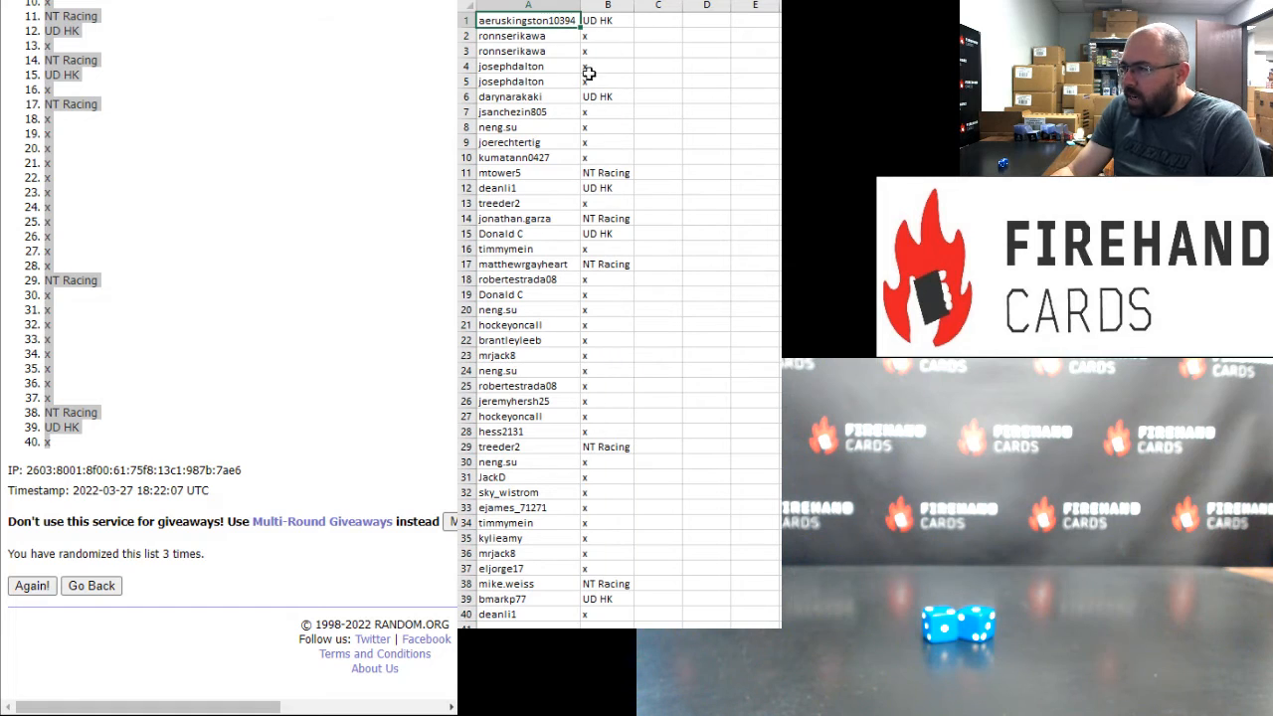
click(527, 171)
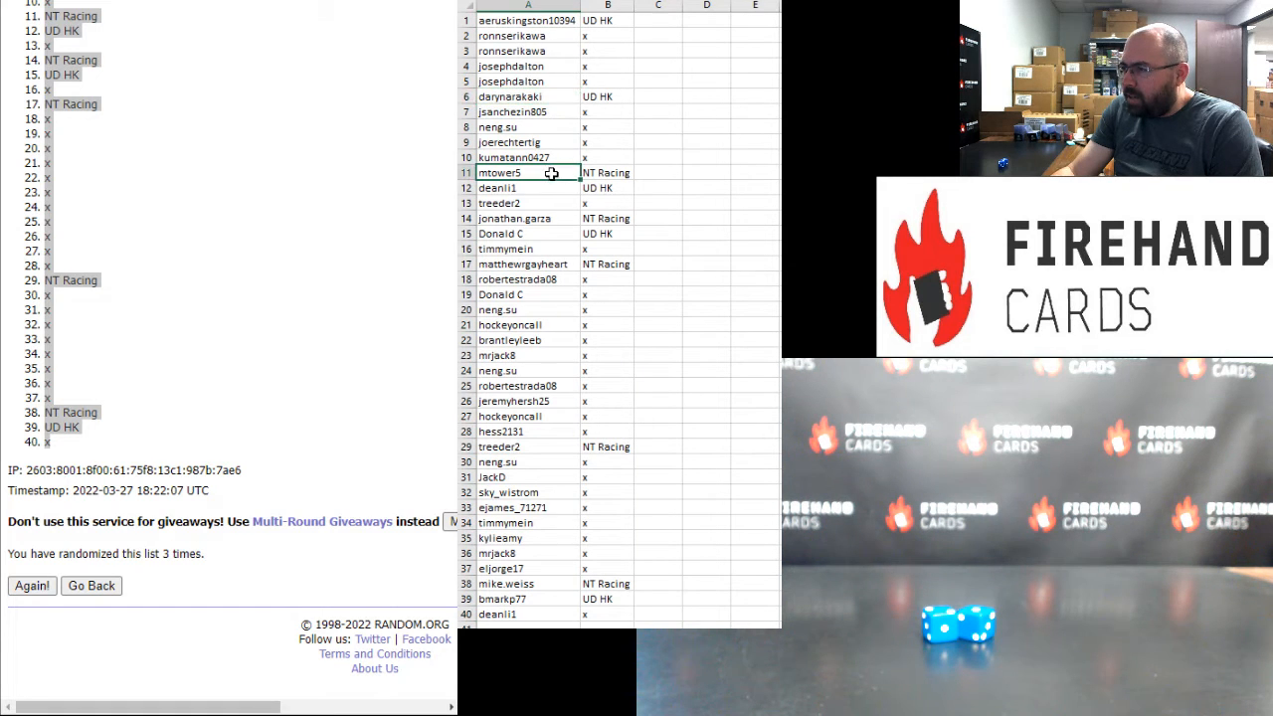
click(527, 187)
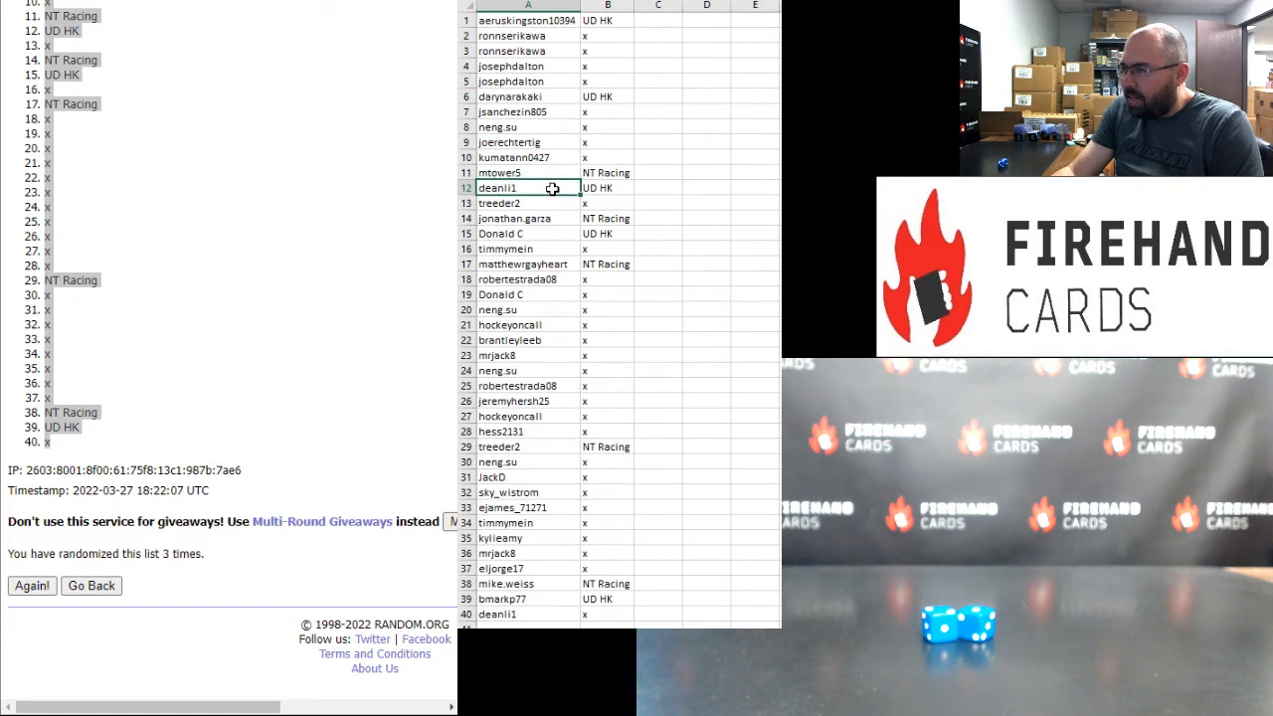
click(513, 216)
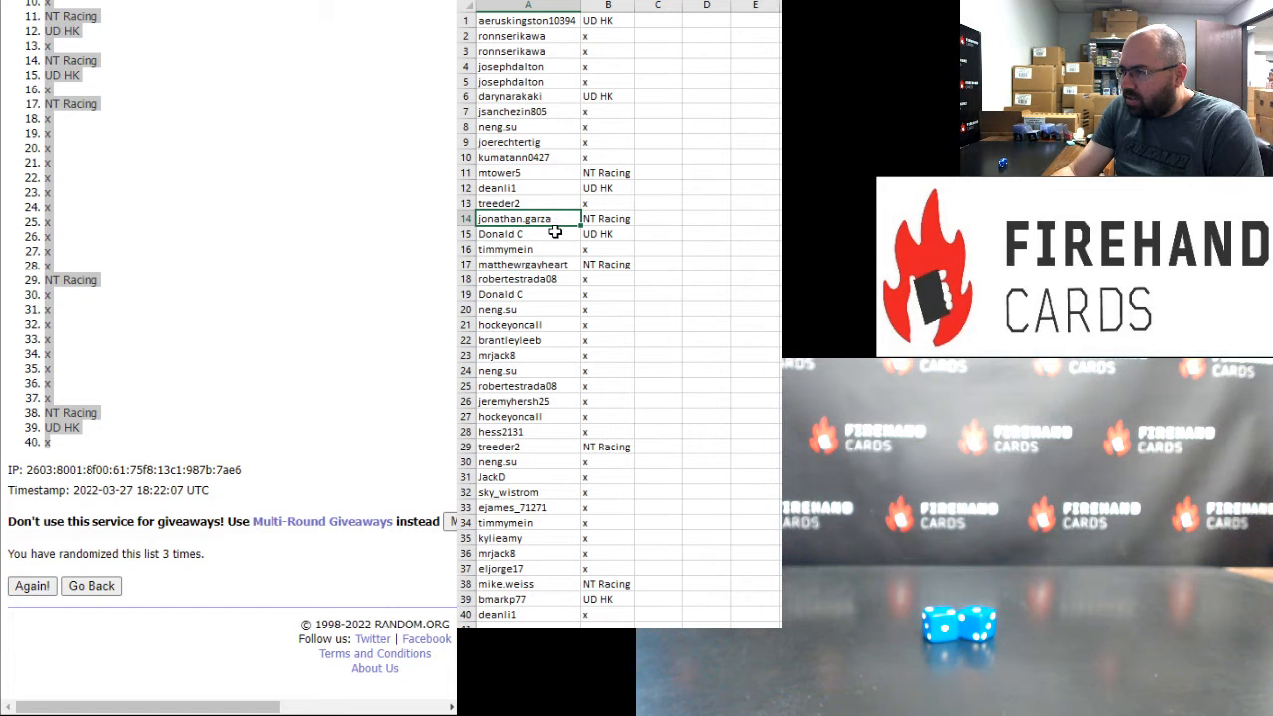
click(527, 263)
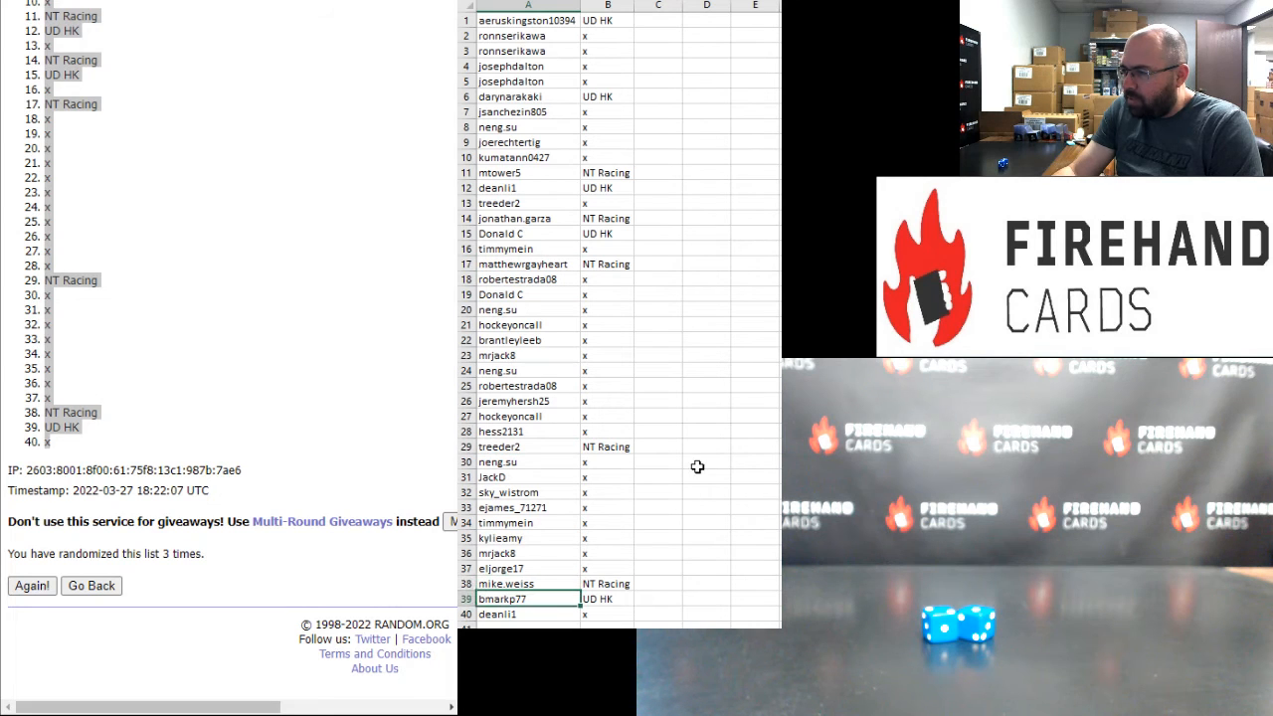
mouse_move(664, 189)
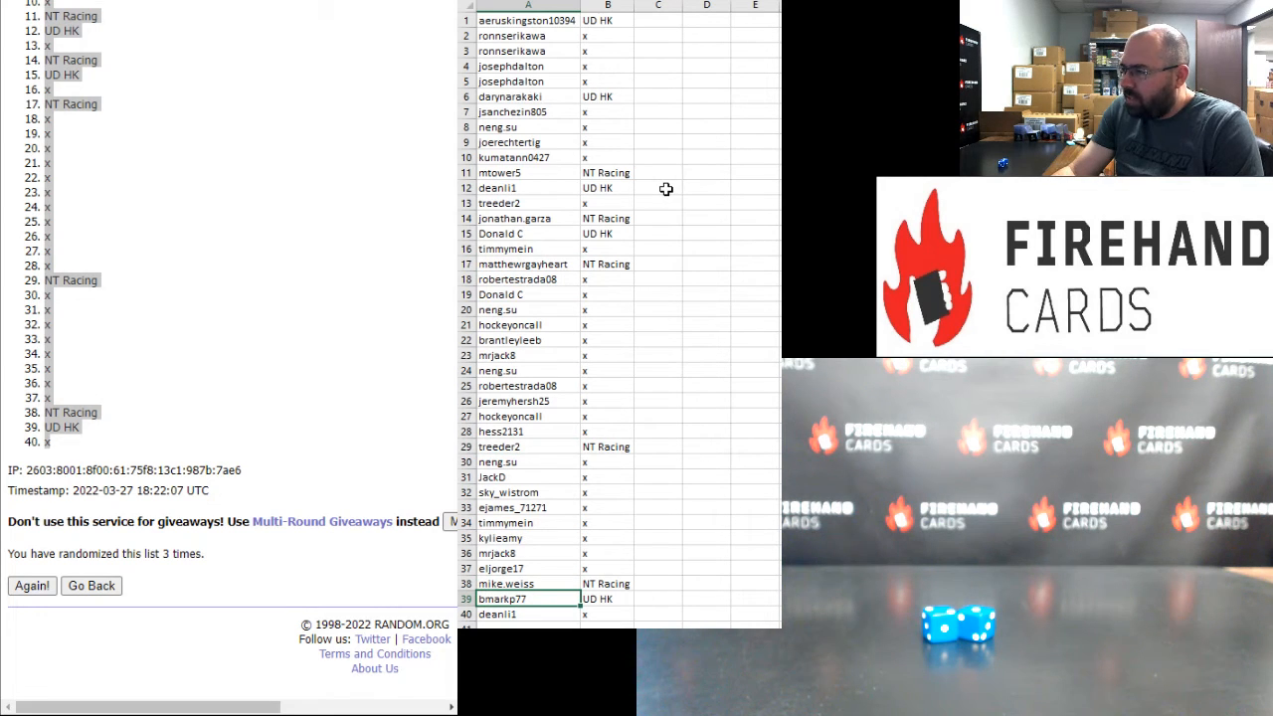
mouse_move(668, 144)
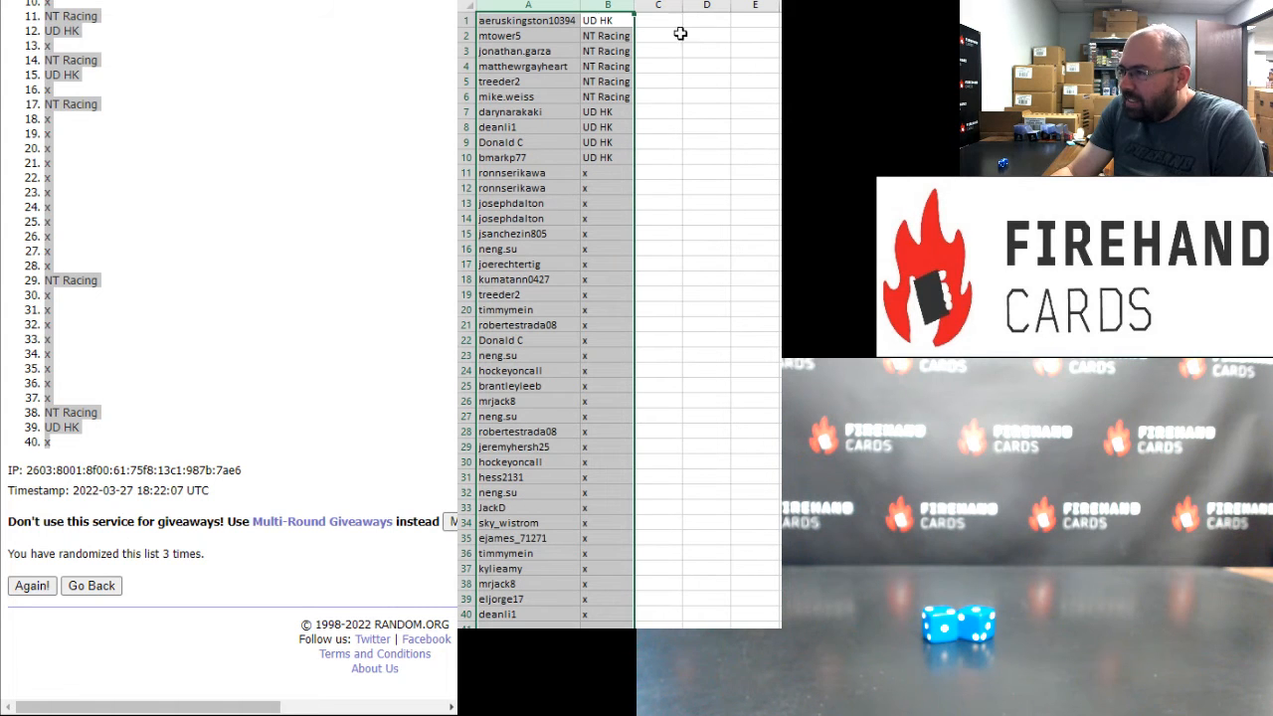
Step: Sort the ten winning rows so NT Racing precedes UD HK, then return to the earlier name list
drag(465, 36, 465, 66)
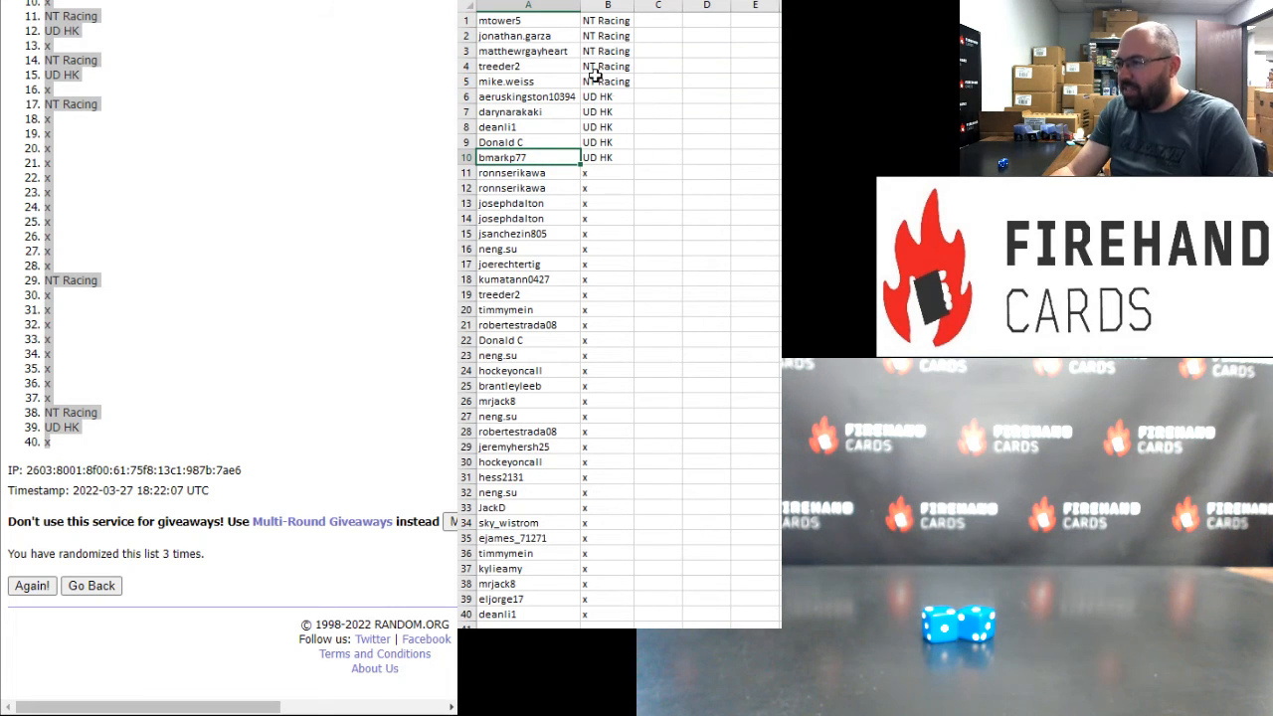
mouse_move(309, 147)
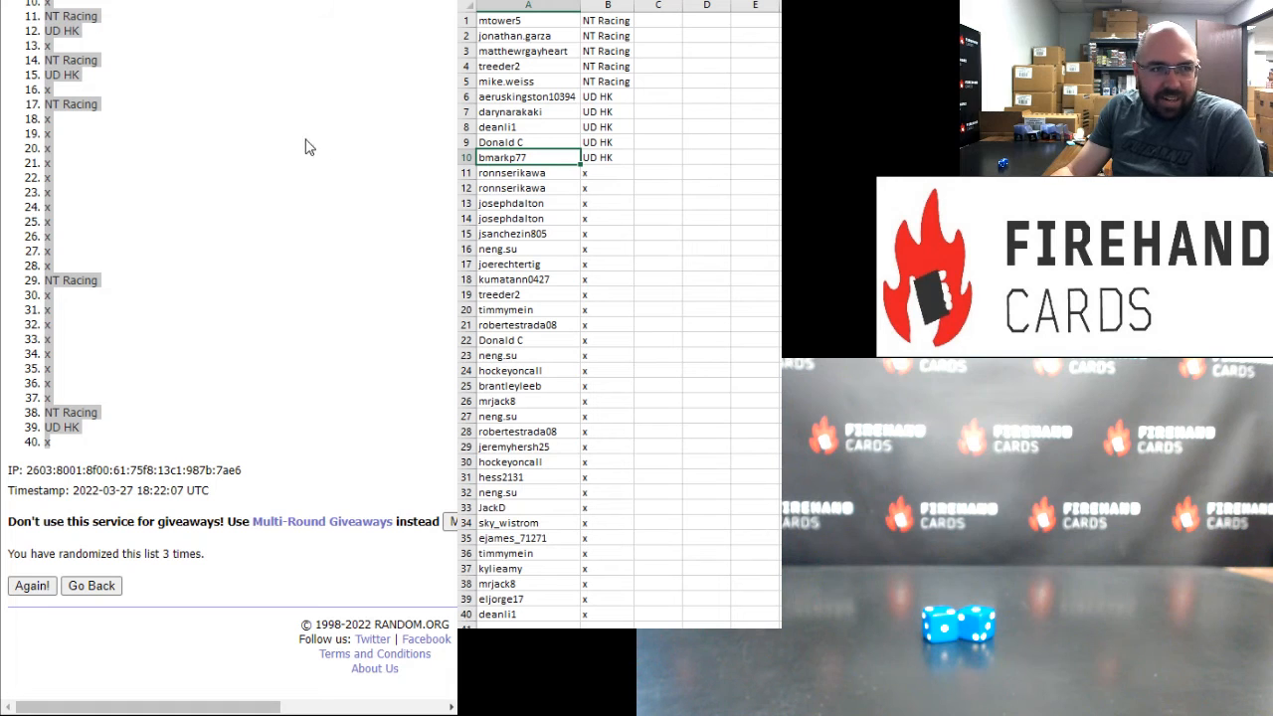
click(32, 585)
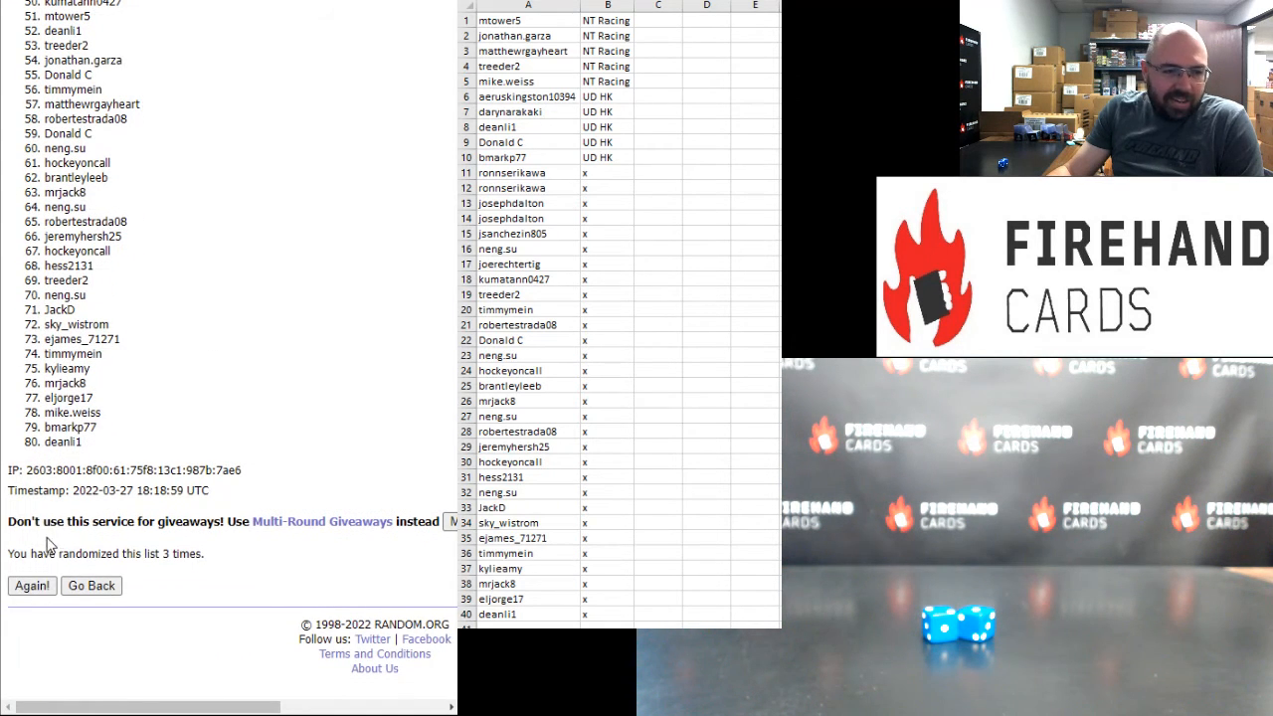
Step: Go back to the earlier 80-name randomization and show it from the top
click(32, 585)
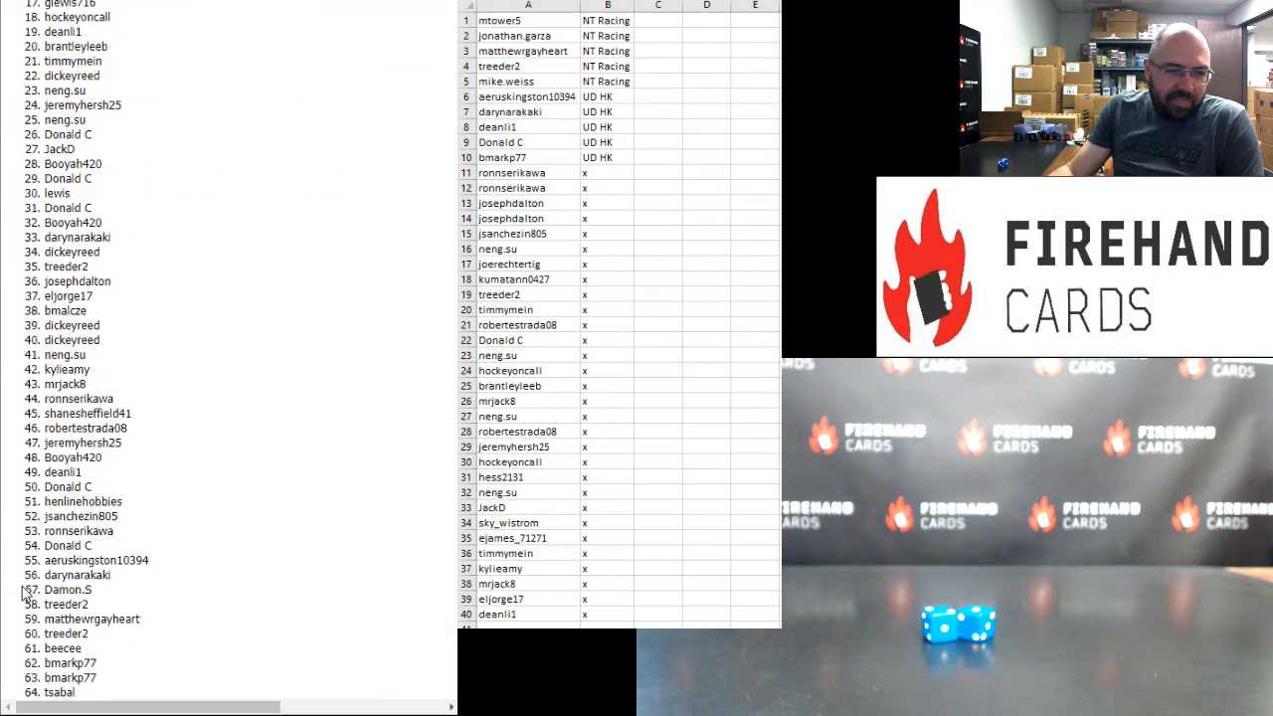
scroll(down, 3)
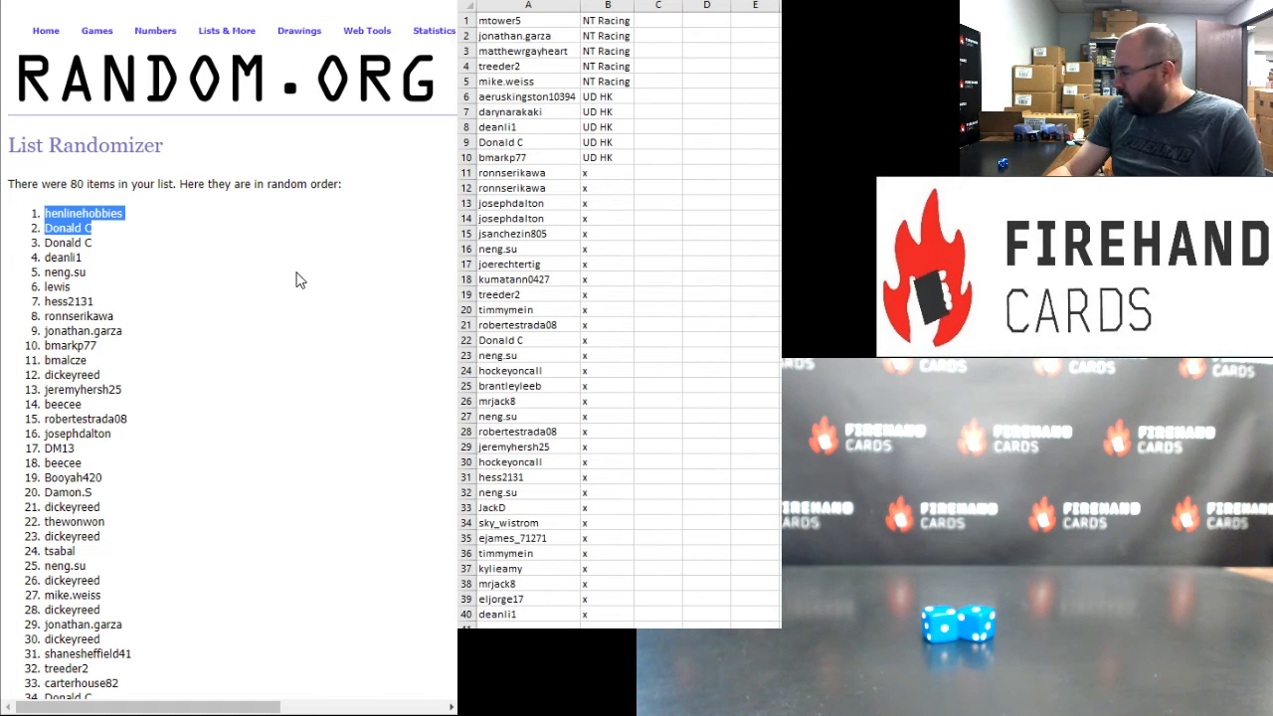
mouse_move(295, 251)
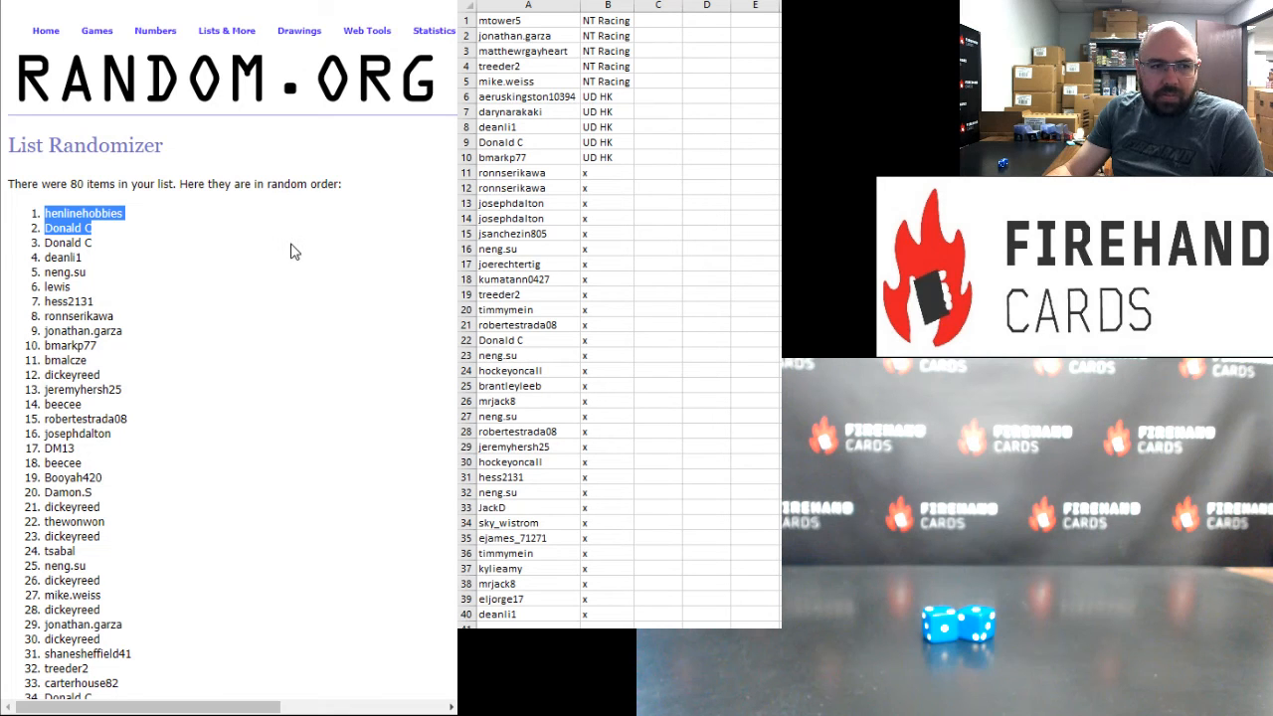
mouse_move(327, 231)
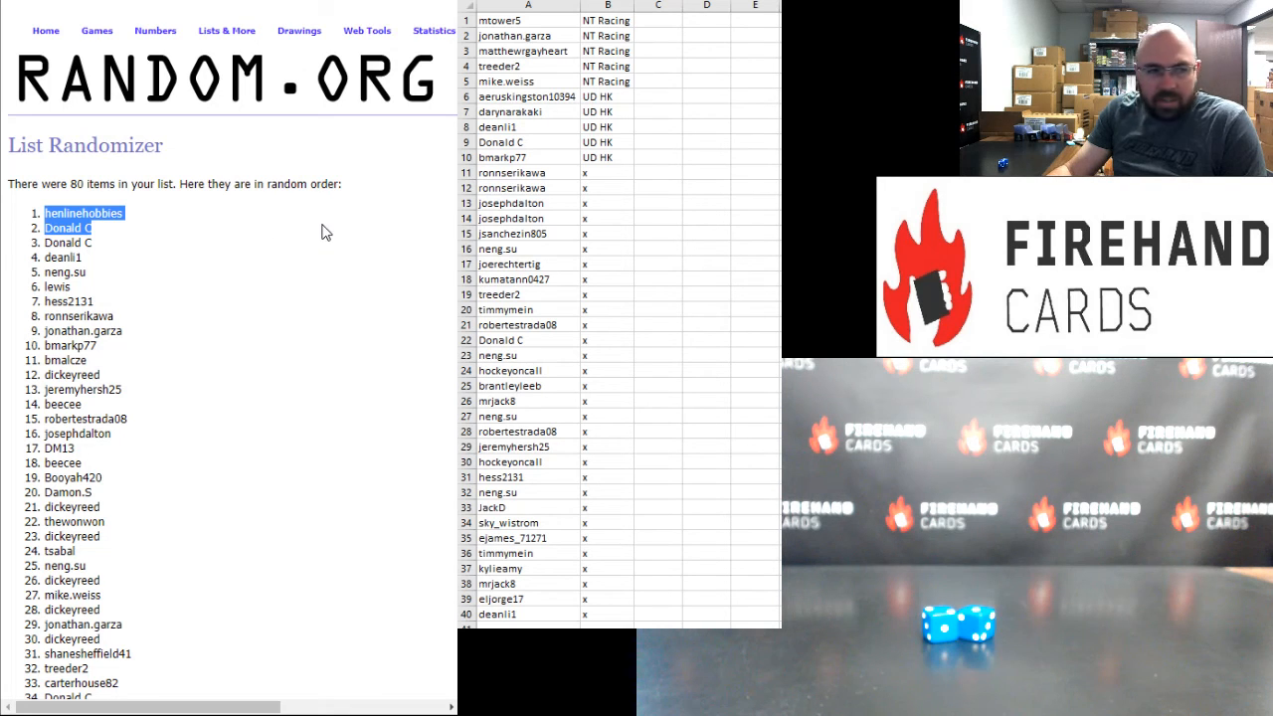